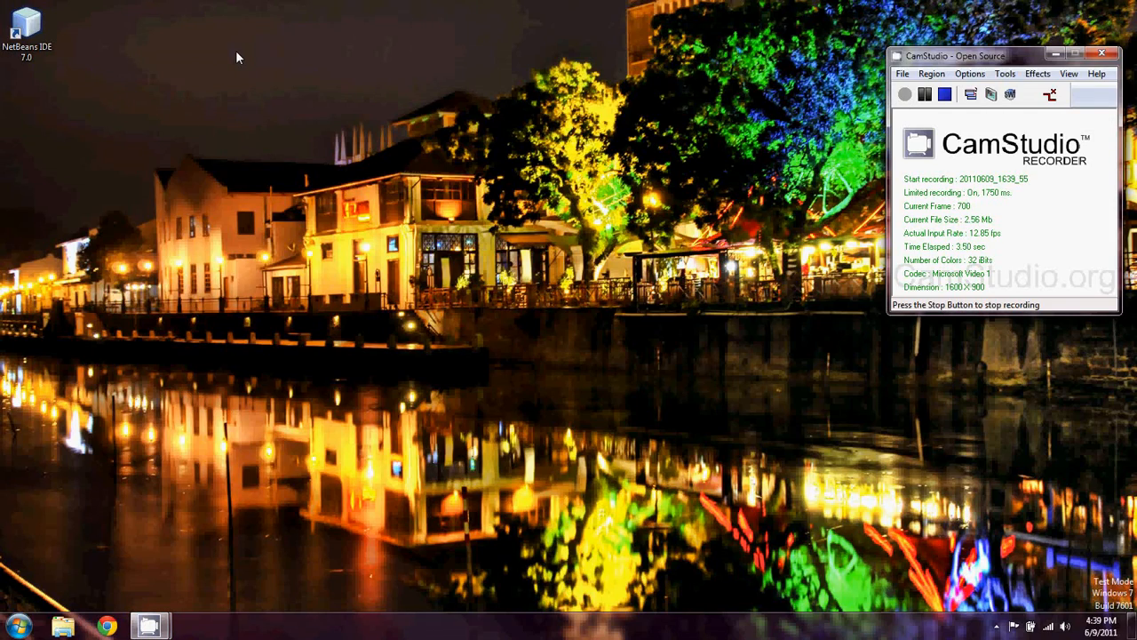
{"action": "mouse_move", "coordinate": [122, 60]}
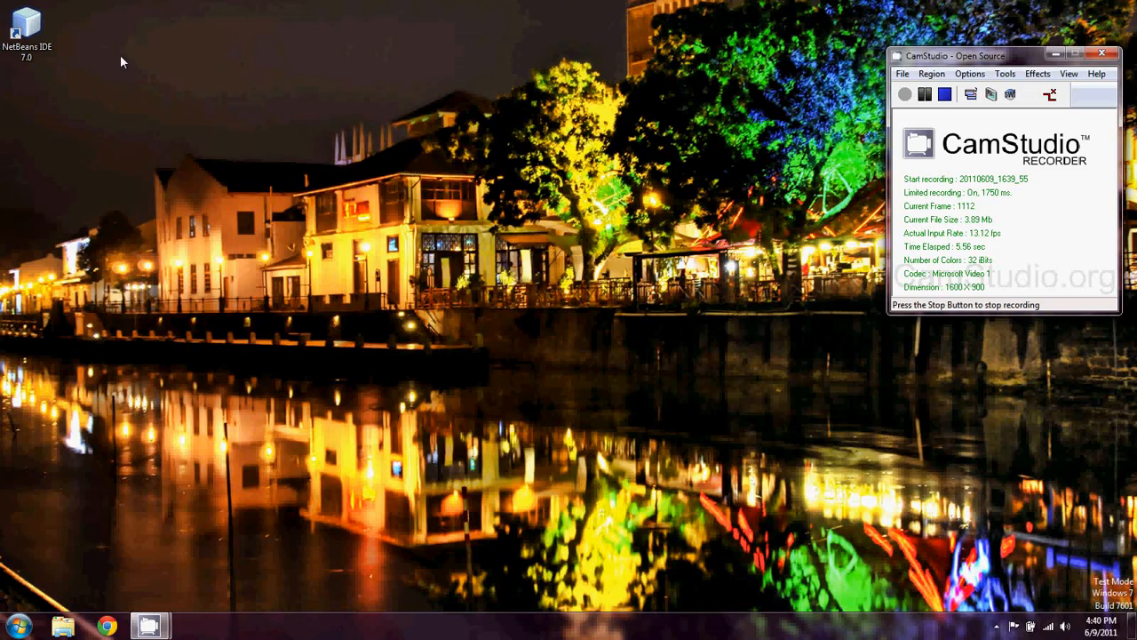
Launch NetBeans IDE 7.0 from its desktop shortcut
{"action": "double_click", "coordinate": [27, 22]}
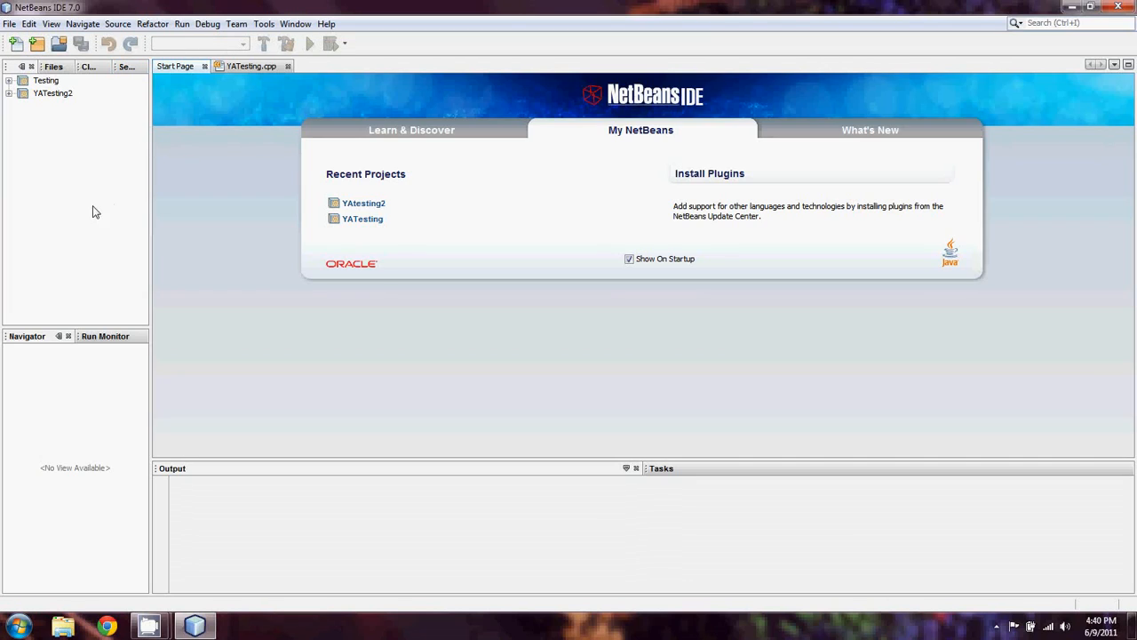
{"action": "mouse_move", "coordinate": [37, 44]}
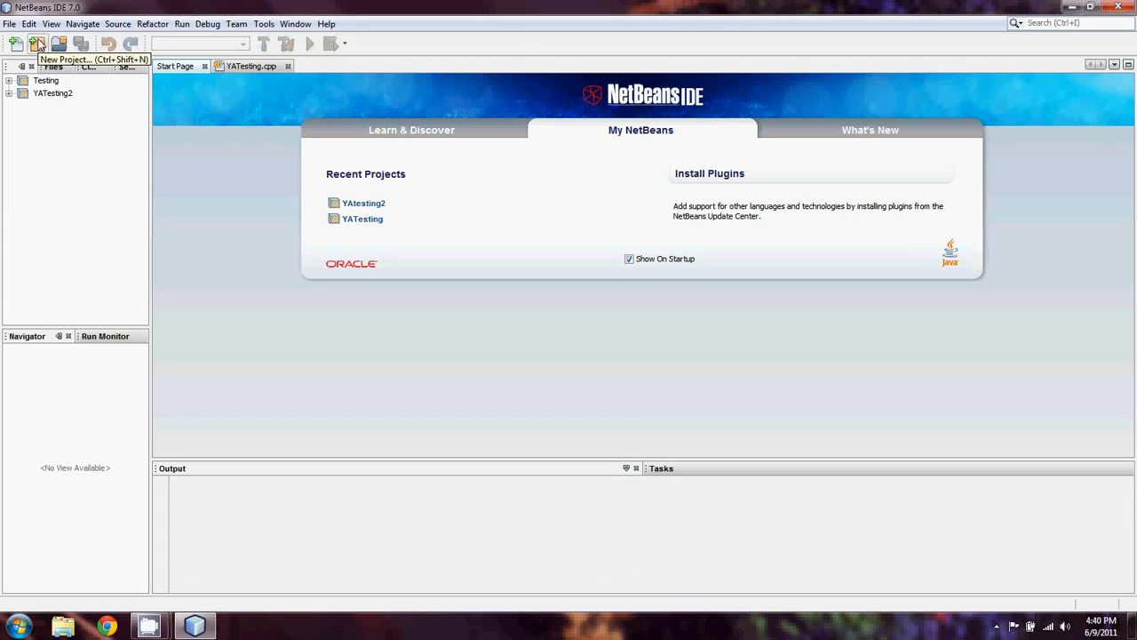
Start the New Project wizard from the toolbar
{"action": "left_click", "coordinate": [38, 43]}
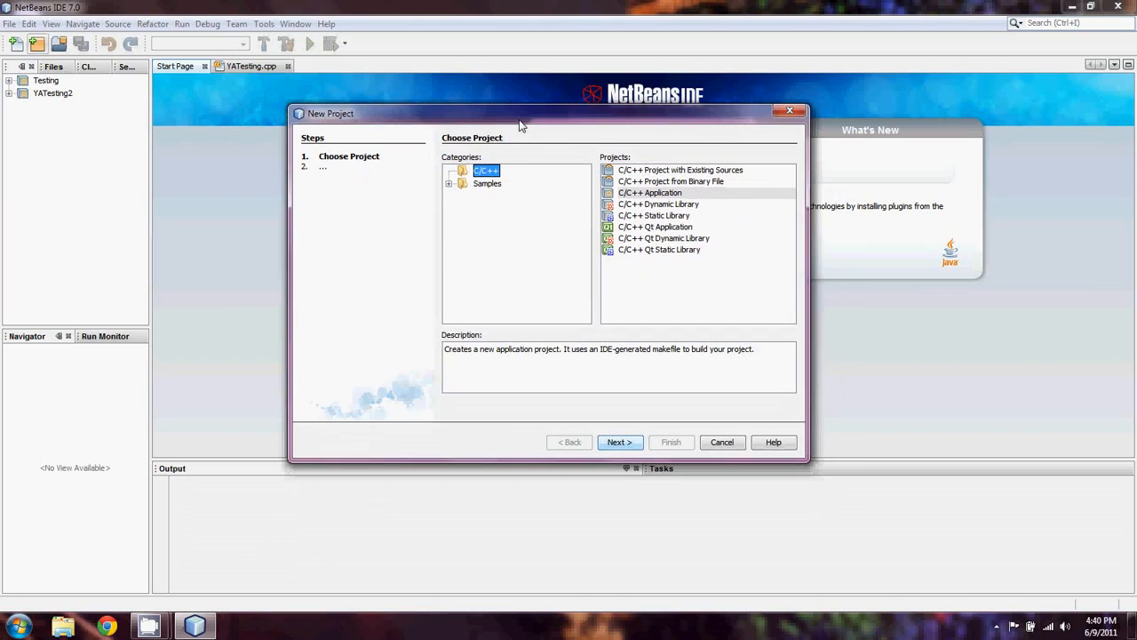
{"action": "mouse_move", "coordinate": [609, 198]}
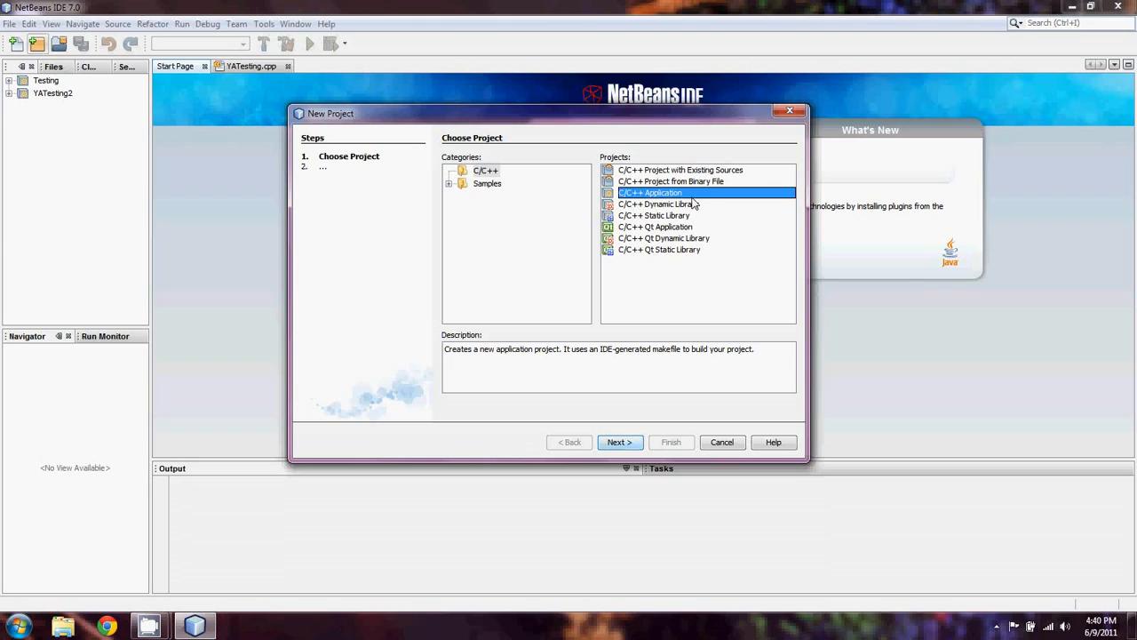
{"action": "mouse_move", "coordinate": [718, 193]}
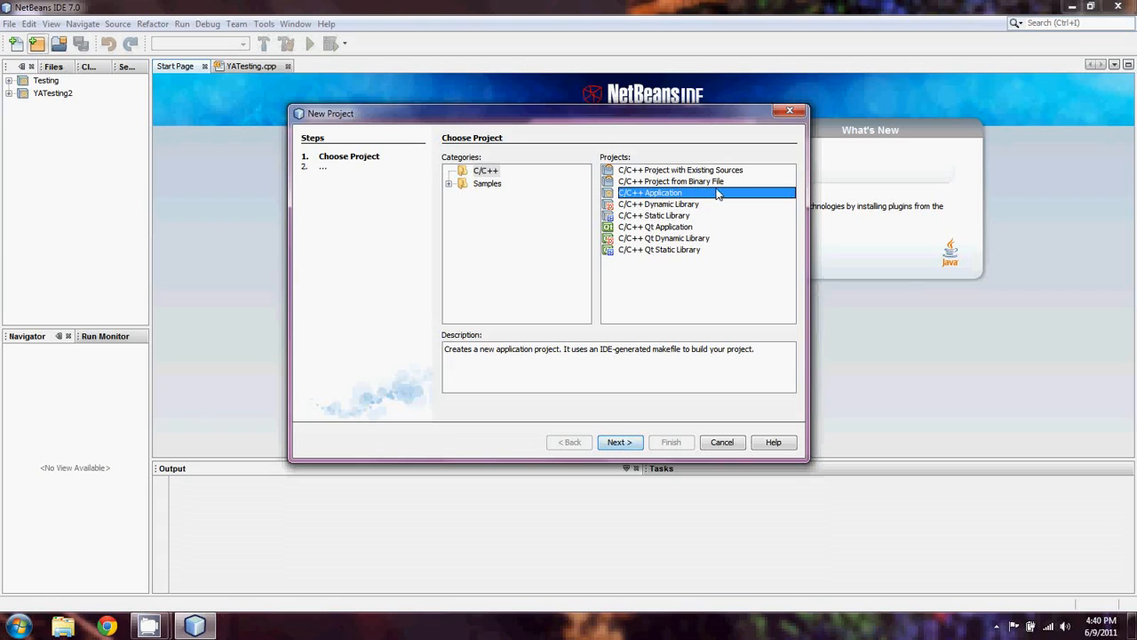
{"action": "mouse_move", "coordinate": [666, 394]}
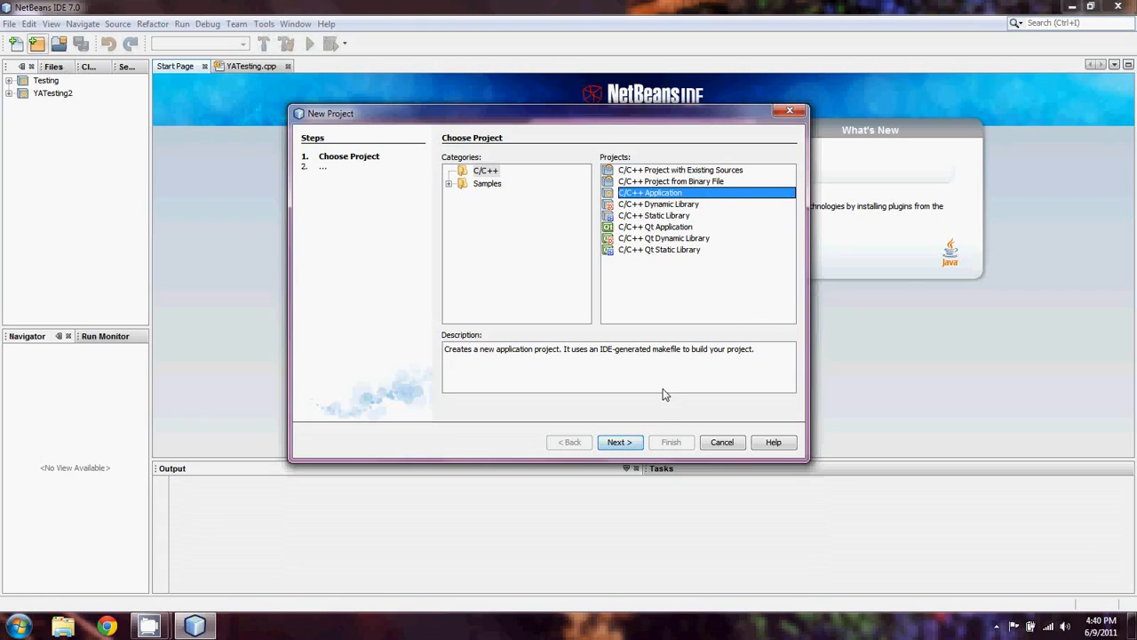
{"action": "mouse_move", "coordinate": [619, 442]}
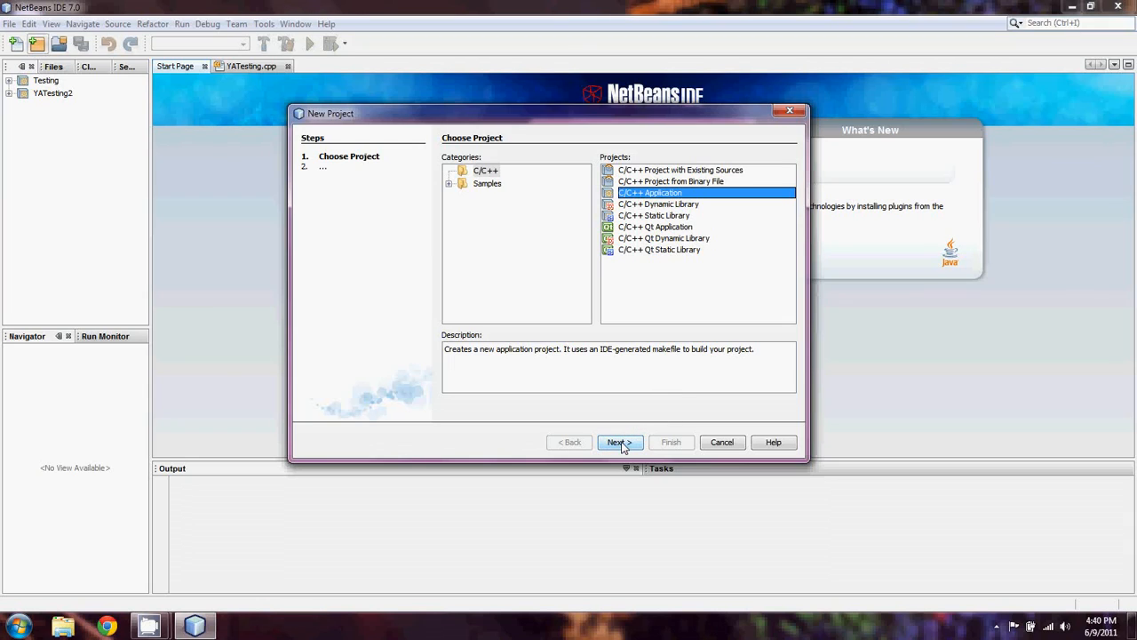
Name the new C/C++ application project Tutorial-1
{"action": "left_click", "coordinate": [619, 442]}
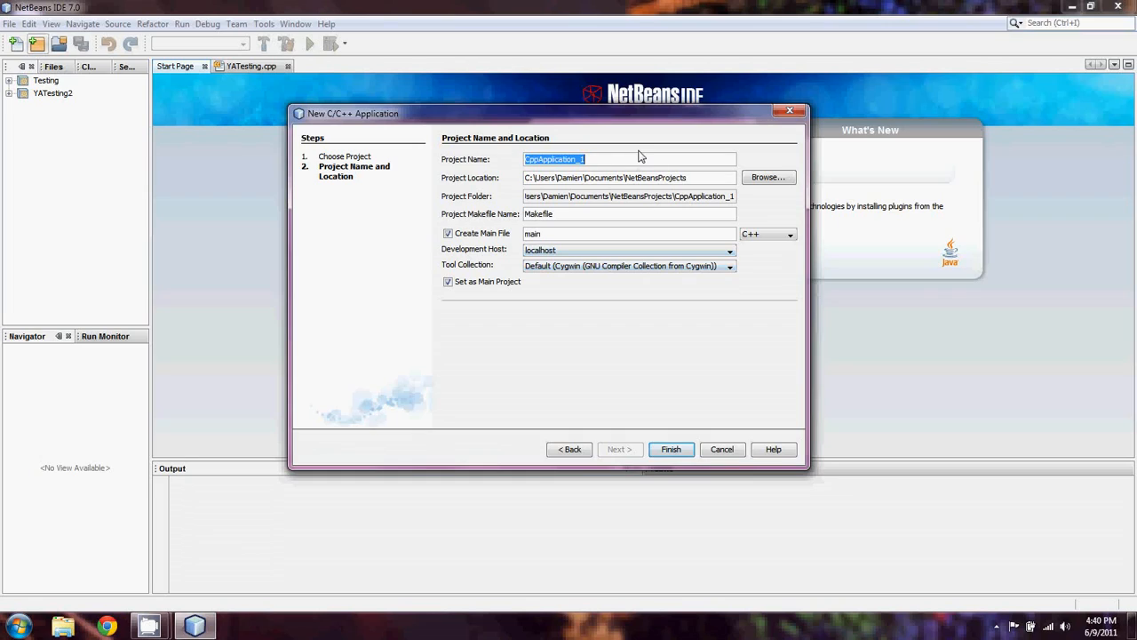
{"action": "type", "text": "Tuto"}
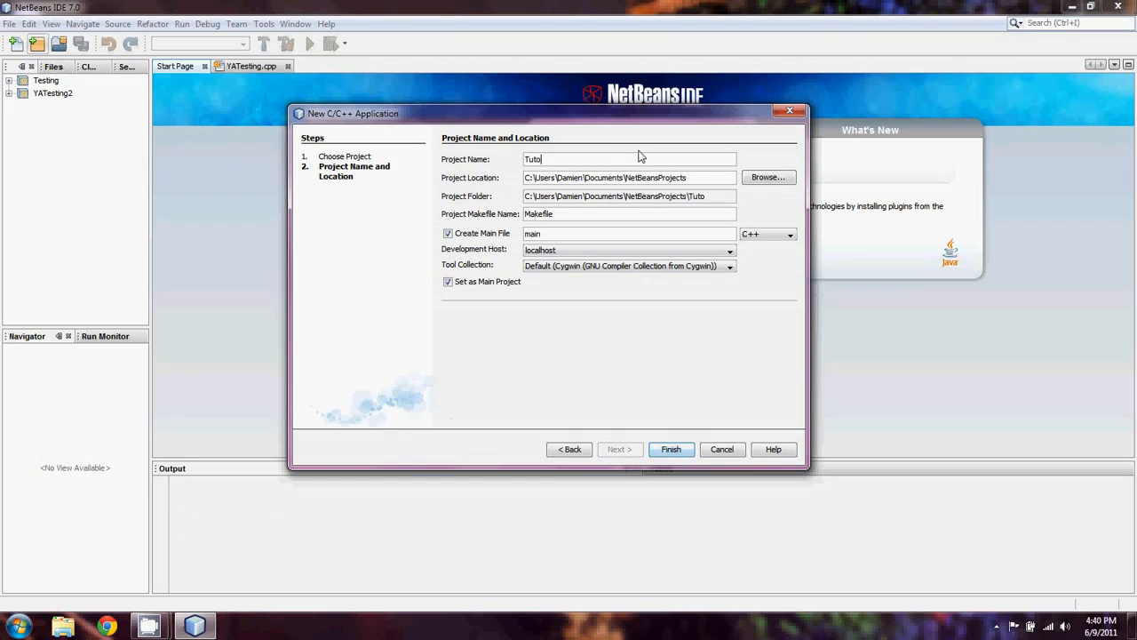
{"action": "type", "text": "rial"}
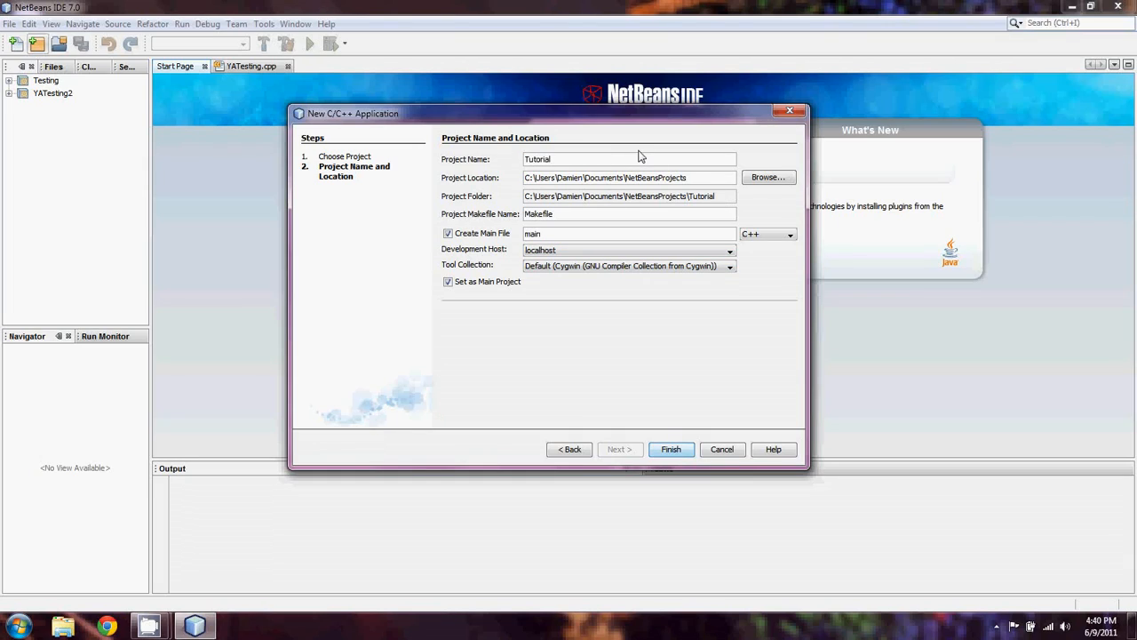
{"action": "type", "text": "-1"}
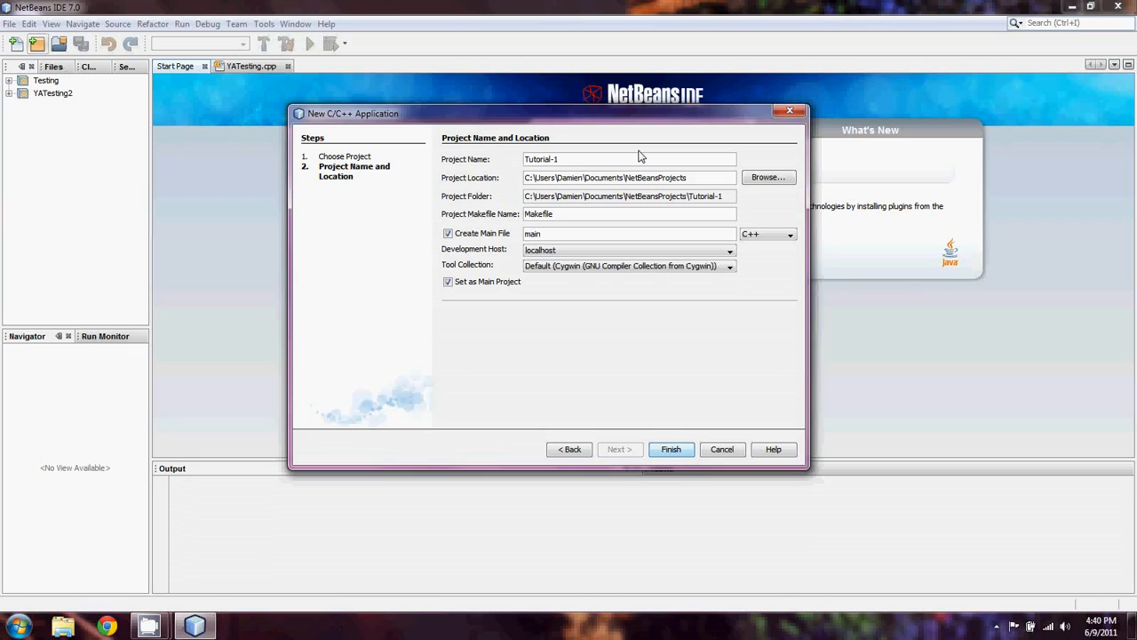
Finish creating Tutorial-1 with Create Main File and Set as Main Project unchecked
{"action": "left_click", "coordinate": [447, 233]}
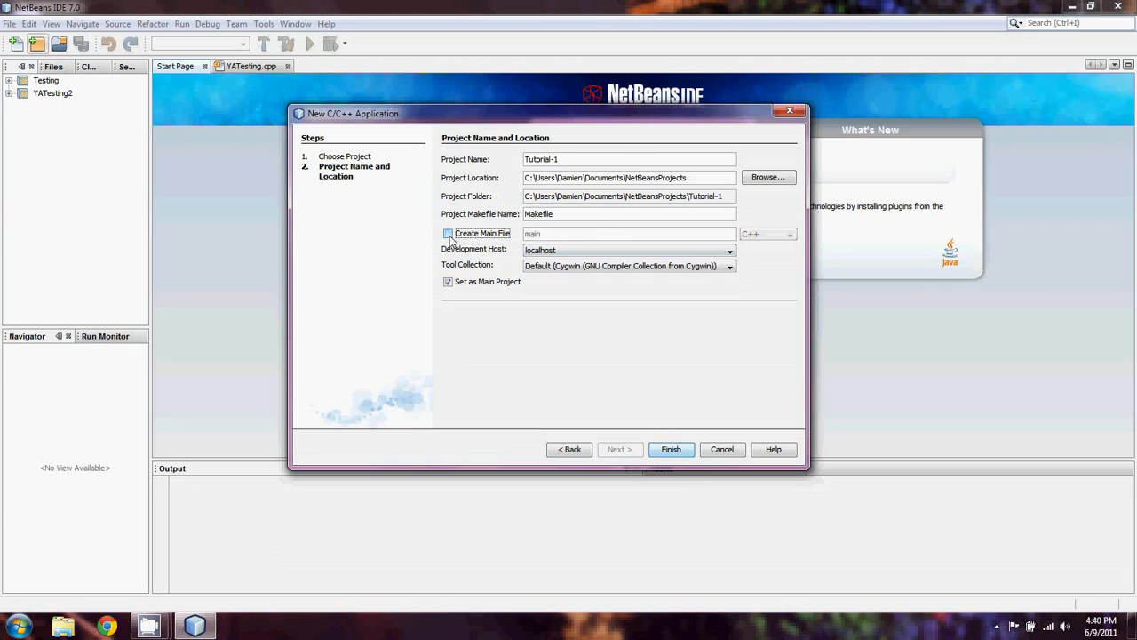
{"action": "left_click", "coordinate": [448, 233]}
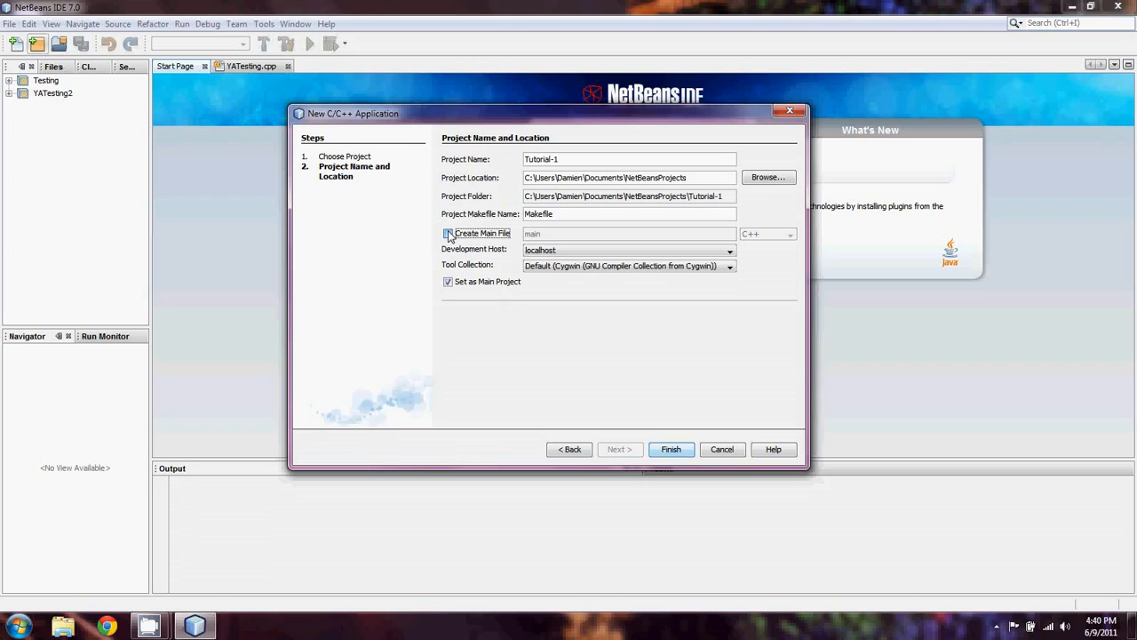
{"action": "left_click", "coordinate": [448, 233]}
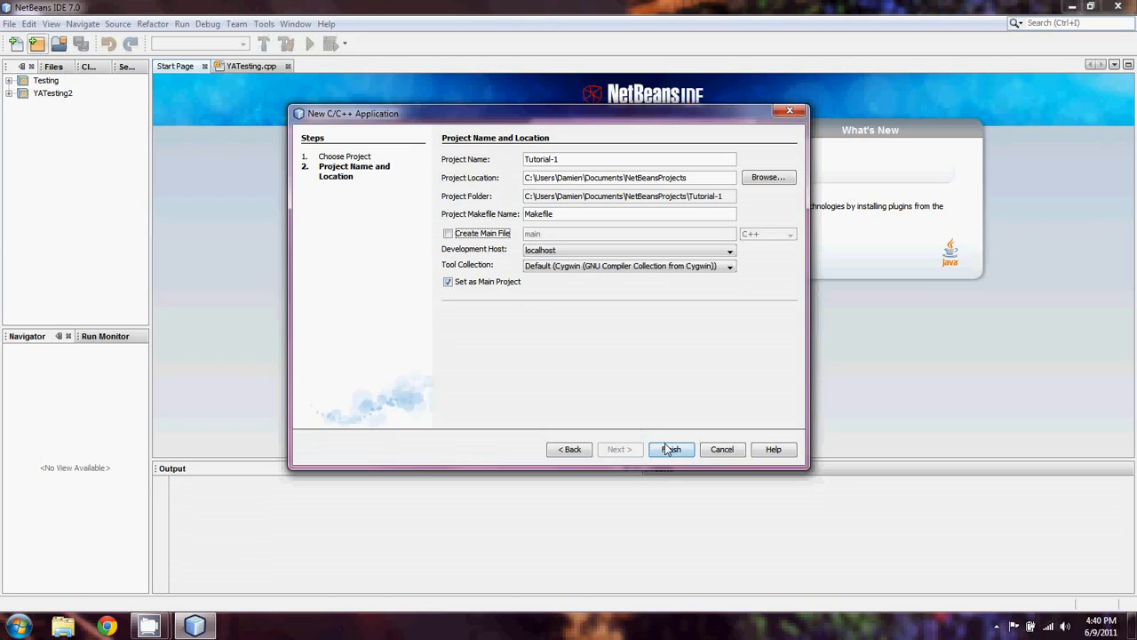
{"action": "mouse_move", "coordinate": [537, 339]}
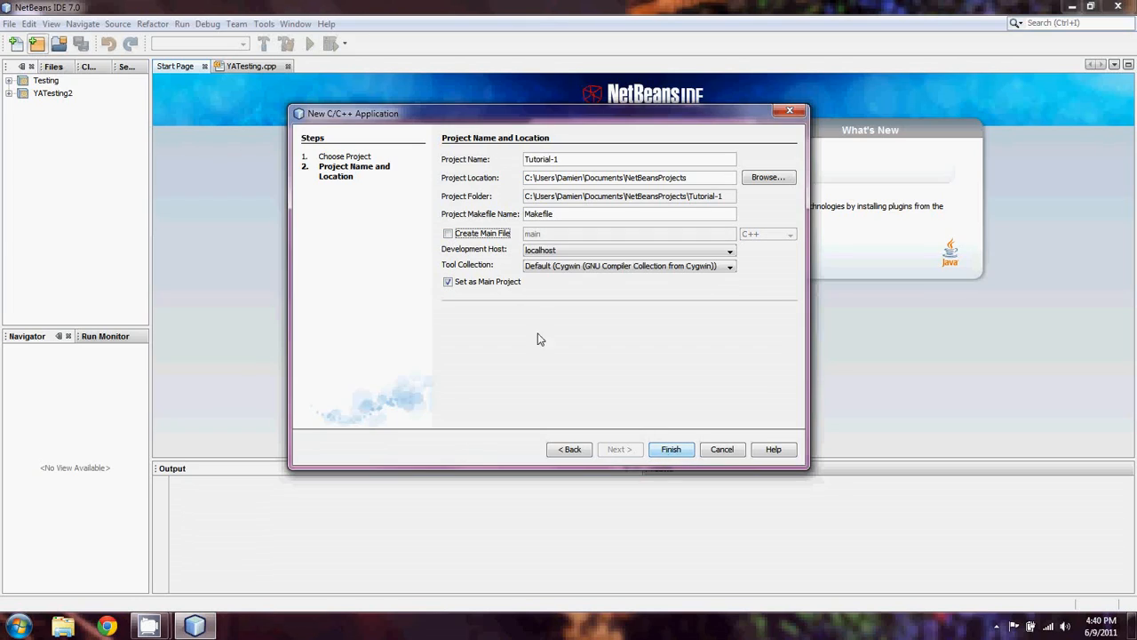
{"action": "left_click", "coordinate": [448, 282]}
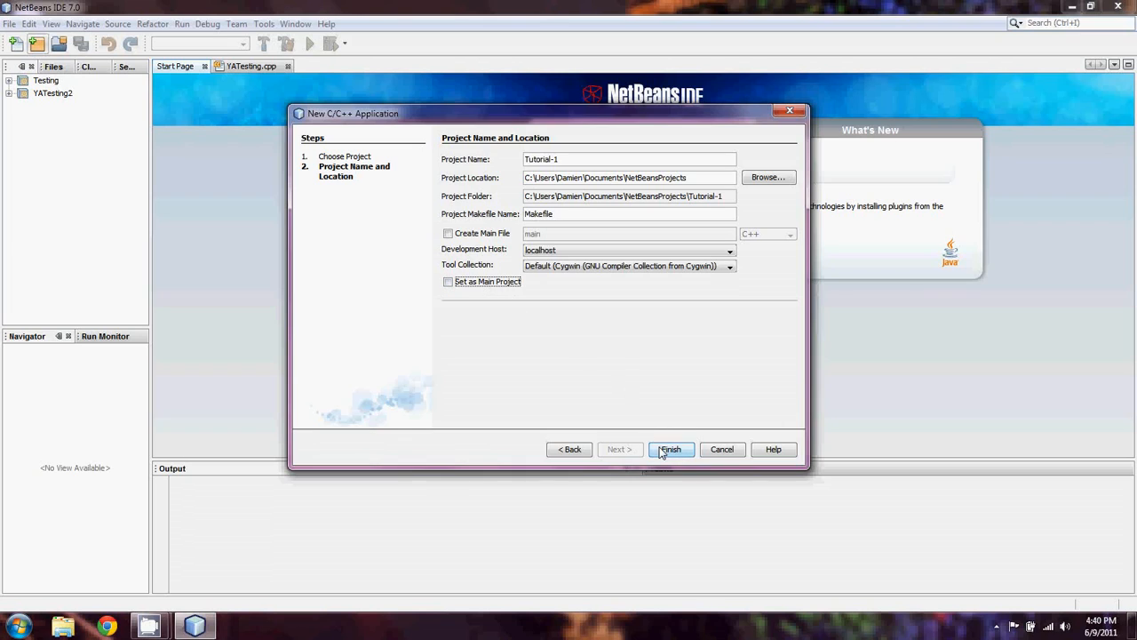
{"action": "left_click", "coordinate": [670, 448]}
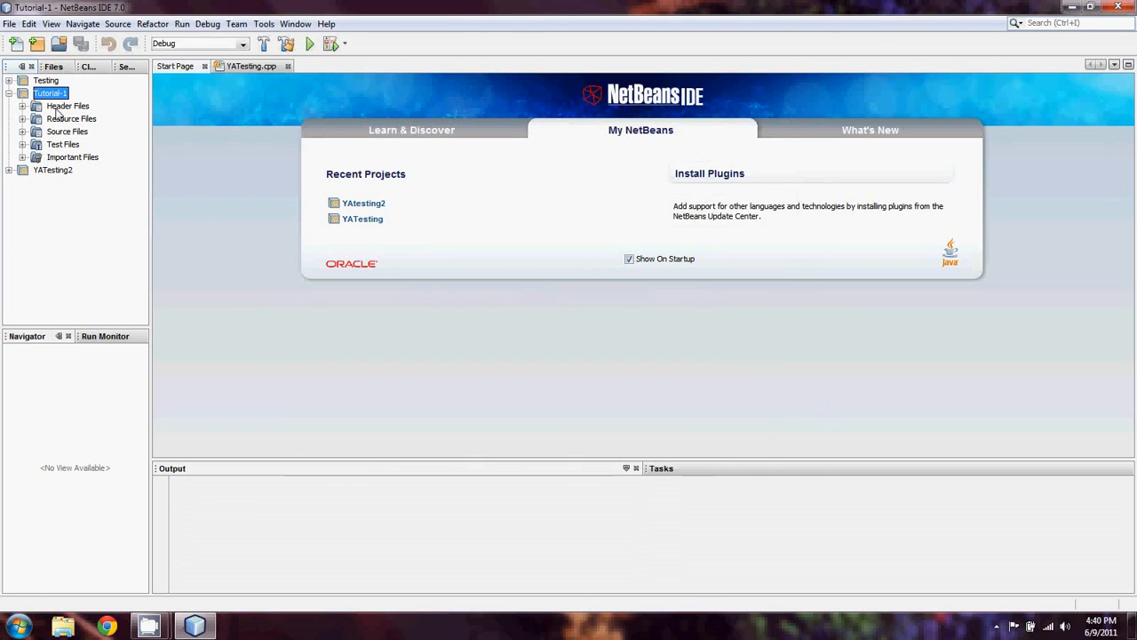
Add a new empty C++ Source File named Tutorial-1 to the project
{"action": "left_click", "coordinate": [16, 44]}
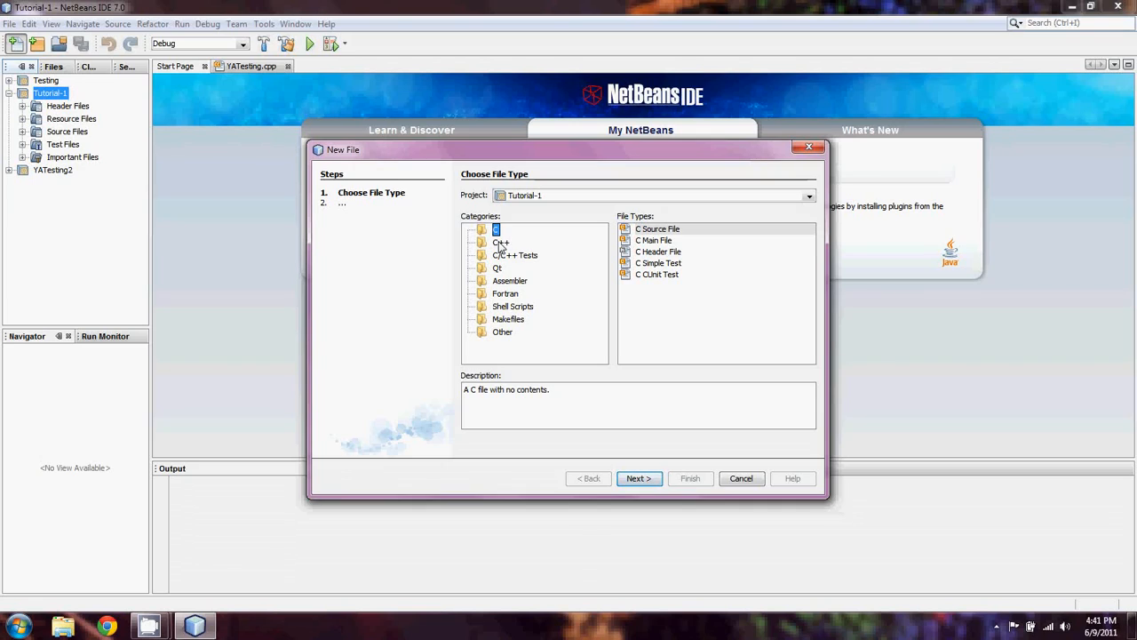
{"action": "left_click", "coordinate": [501, 242]}
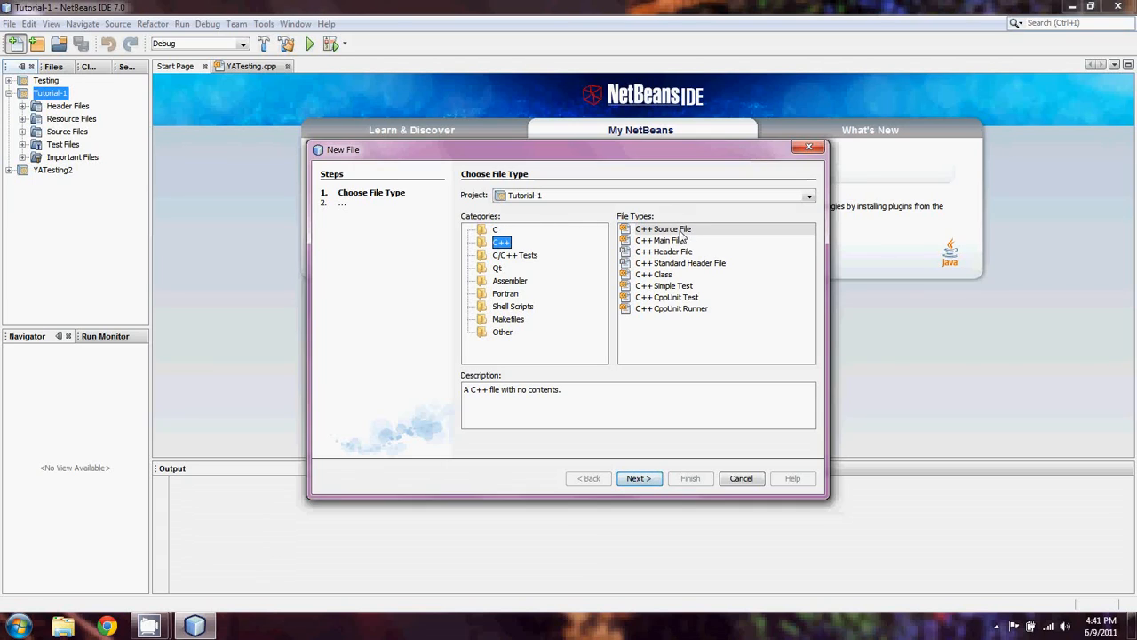
{"action": "left_click", "coordinate": [663, 228]}
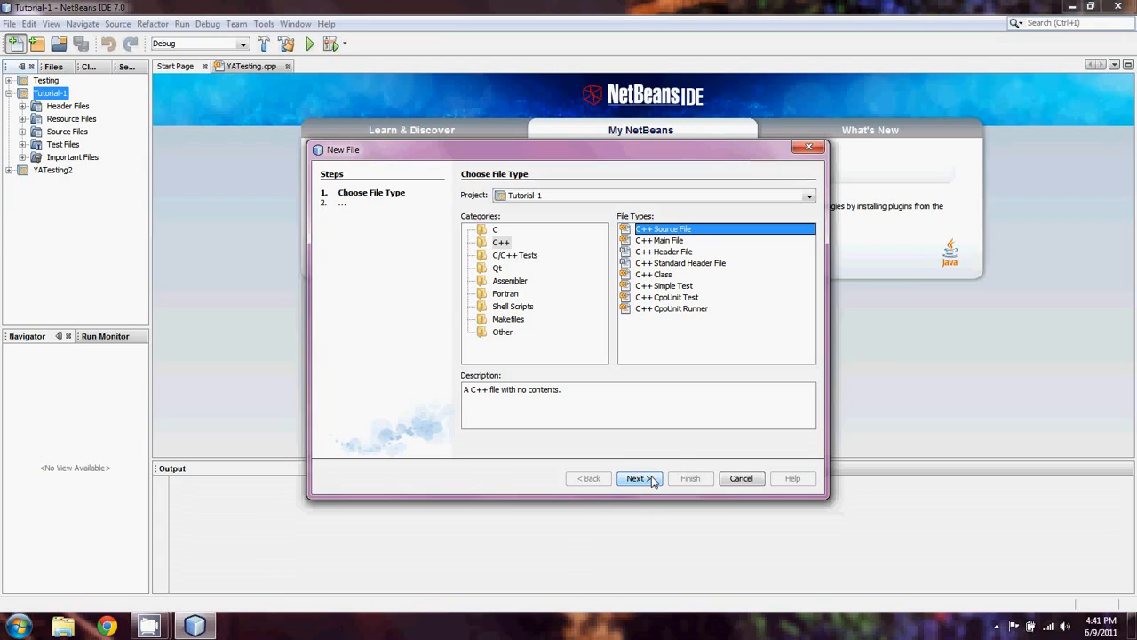
{"action": "left_click", "coordinate": [634, 477]}
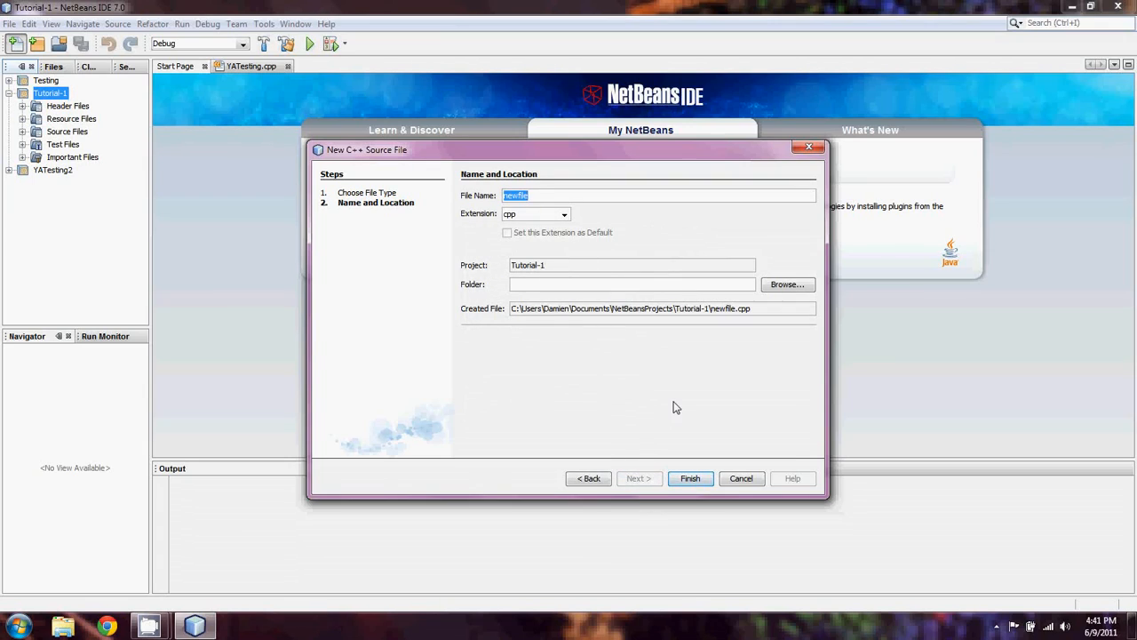
{"action": "type", "text": "Tutorial-1"}
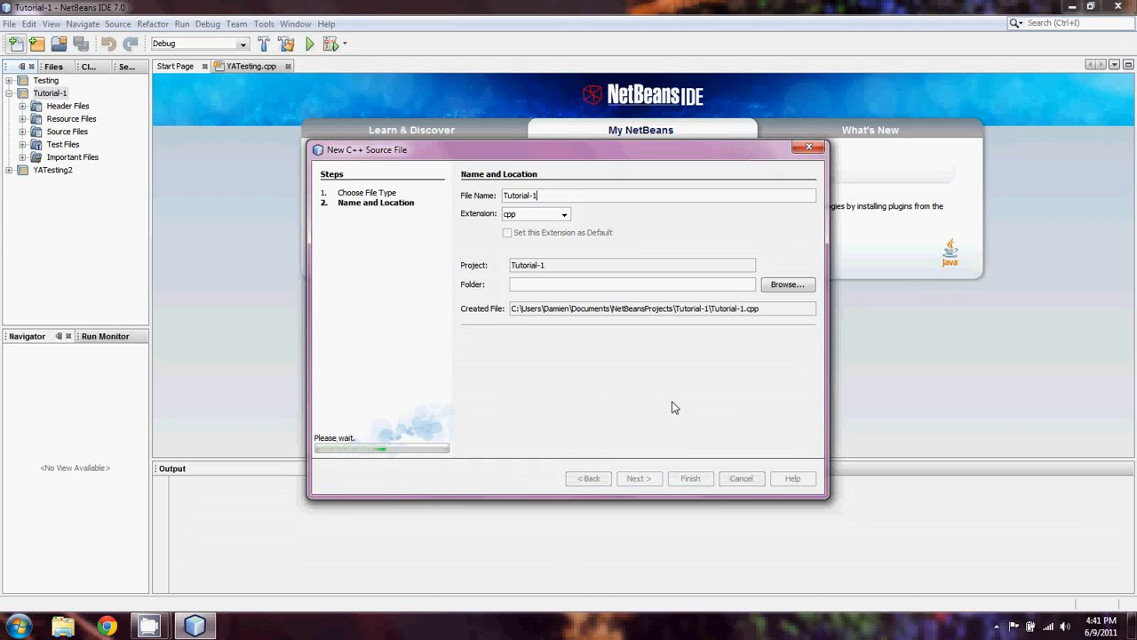
{"action": "left_click", "coordinate": [690, 478]}
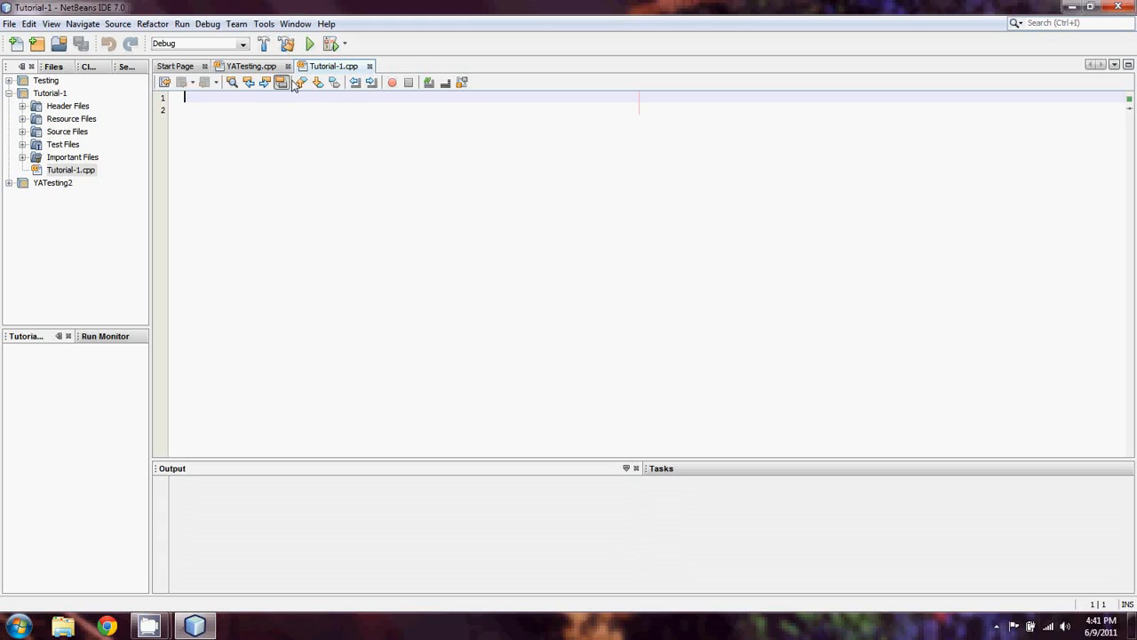
Close YATesting.cpp and the Start Page, leaving only Tutorial-1.cpp in the editor
{"action": "left_click", "coordinate": [288, 65]}
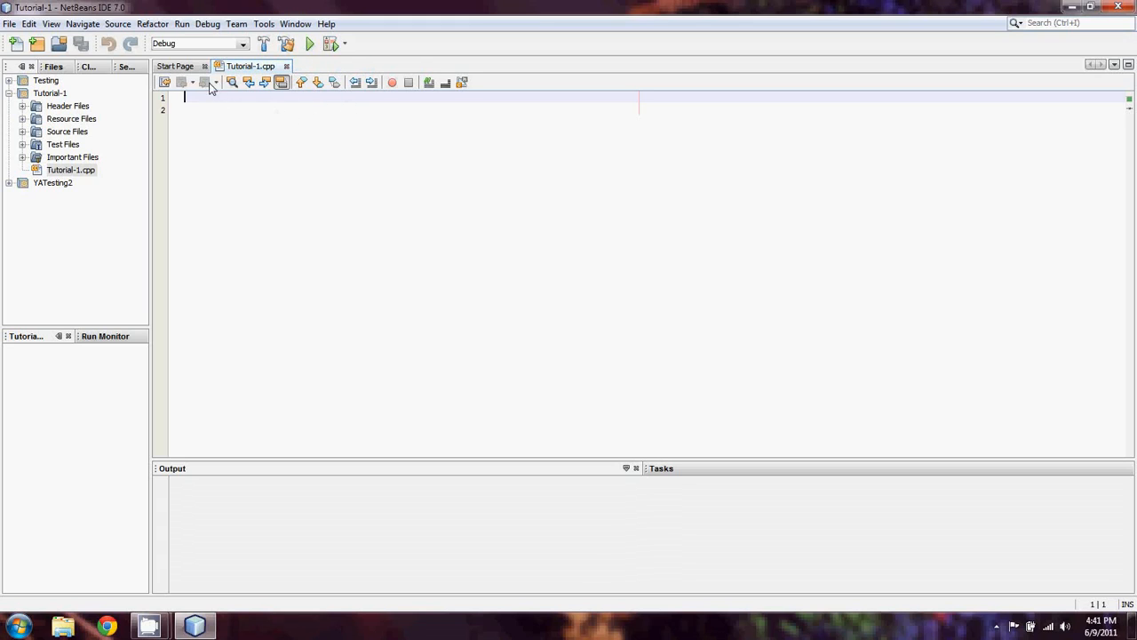
{"action": "left_click", "coordinate": [204, 66]}
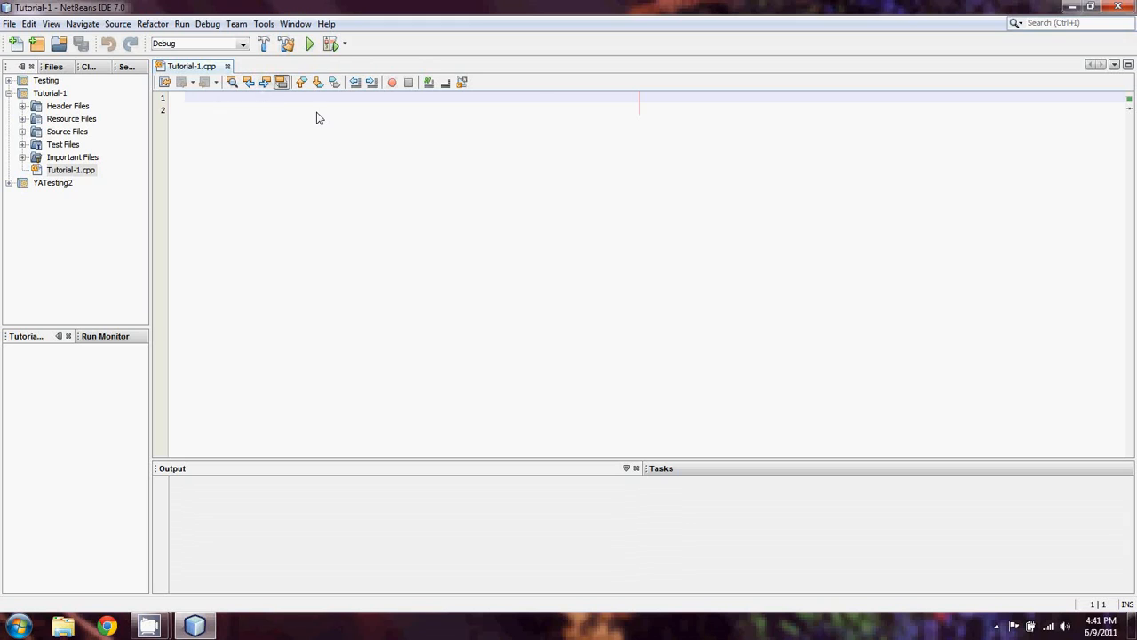
{"action": "left_click", "coordinate": [187, 97]}
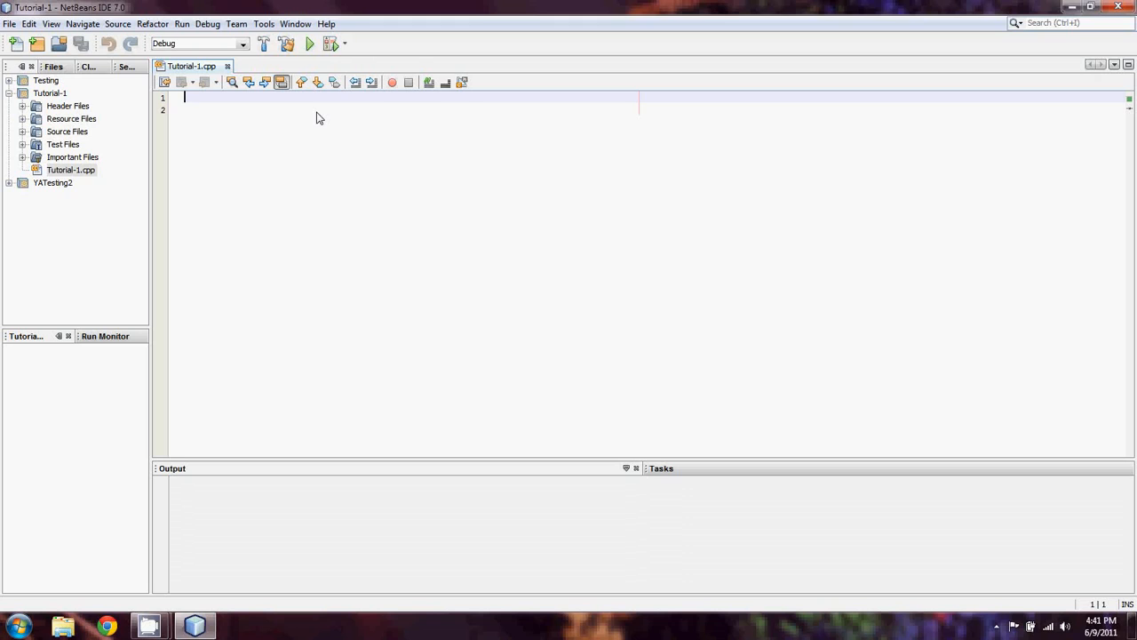
Write #include <iostream> on line 1 with a blank line below it
{"action": "type", "text": "#"}
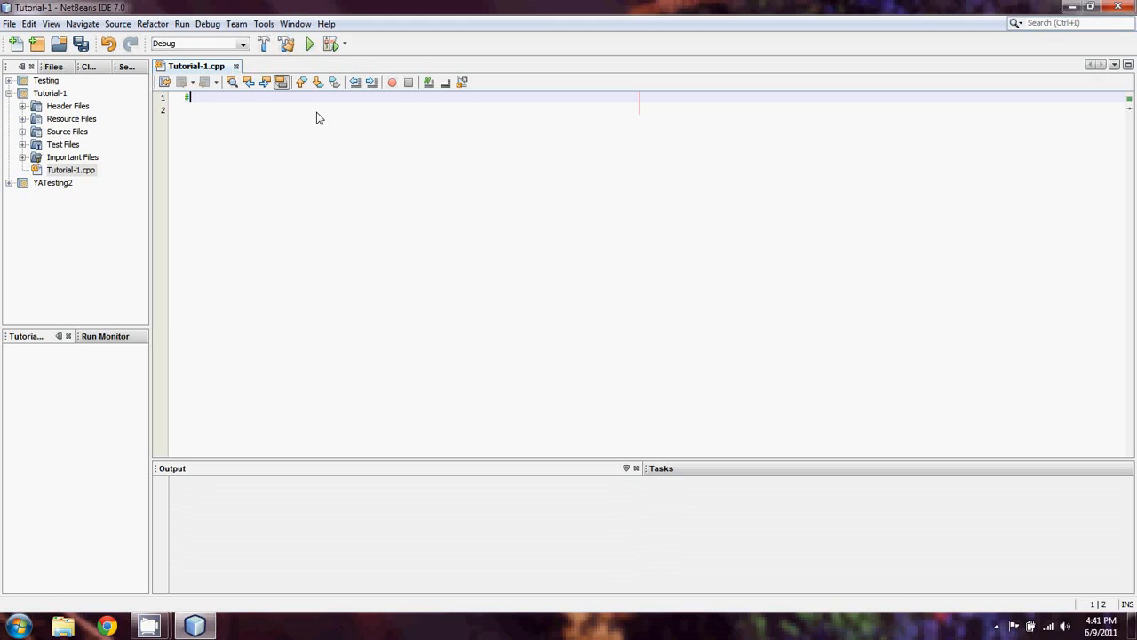
{"action": "type", "text": "include <>"}
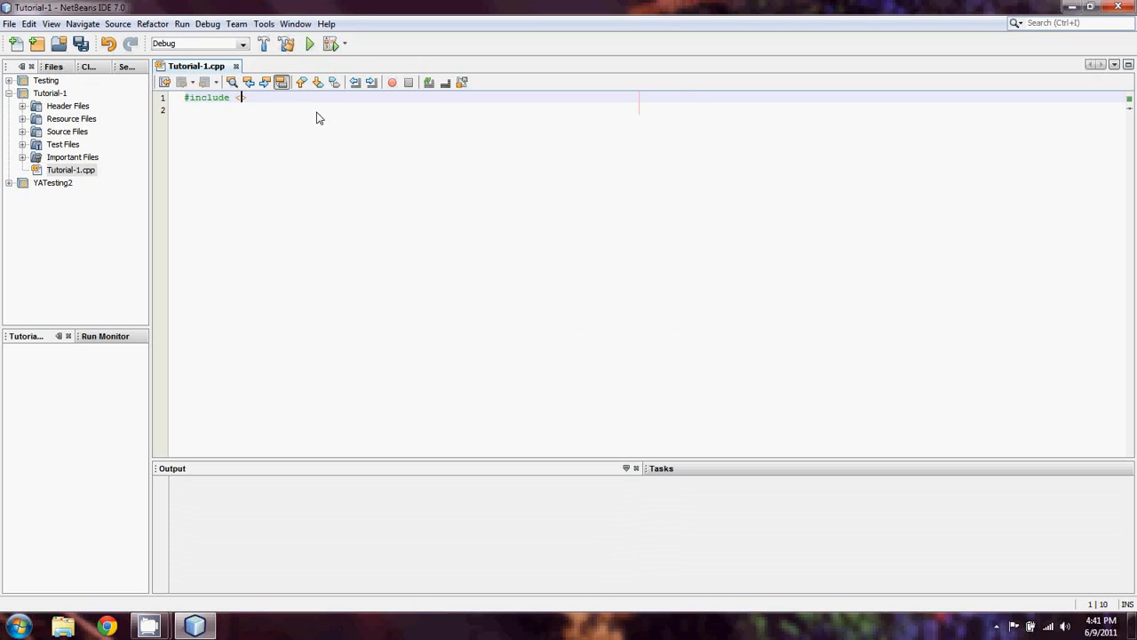
{"action": "type", "text": "iostream>"}
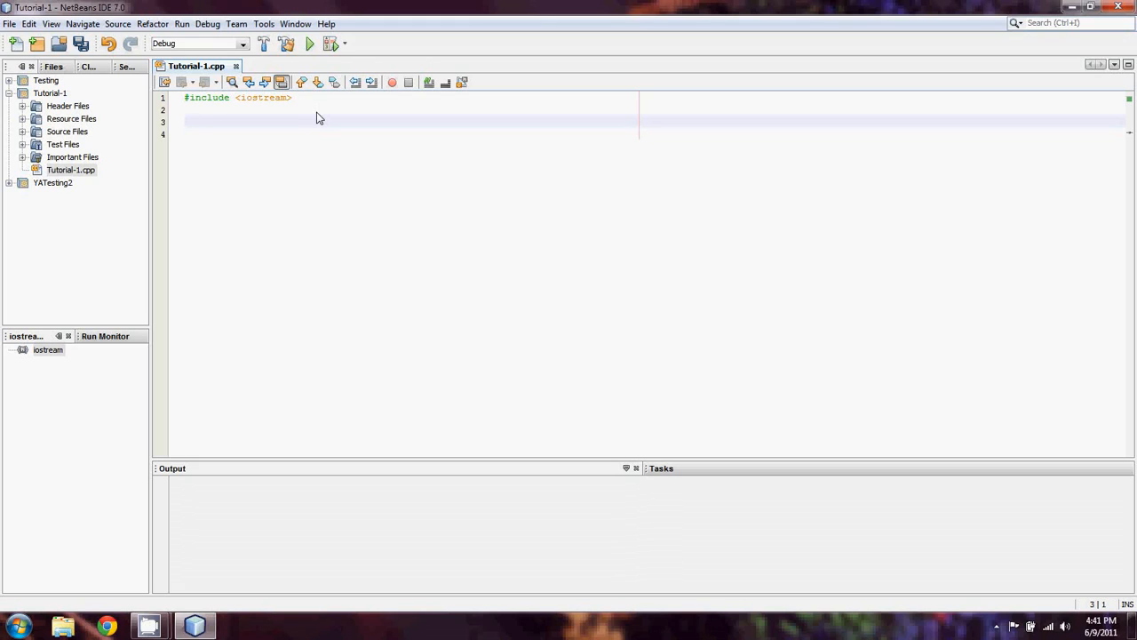
{"action": "left_click", "coordinate": [187, 121]}
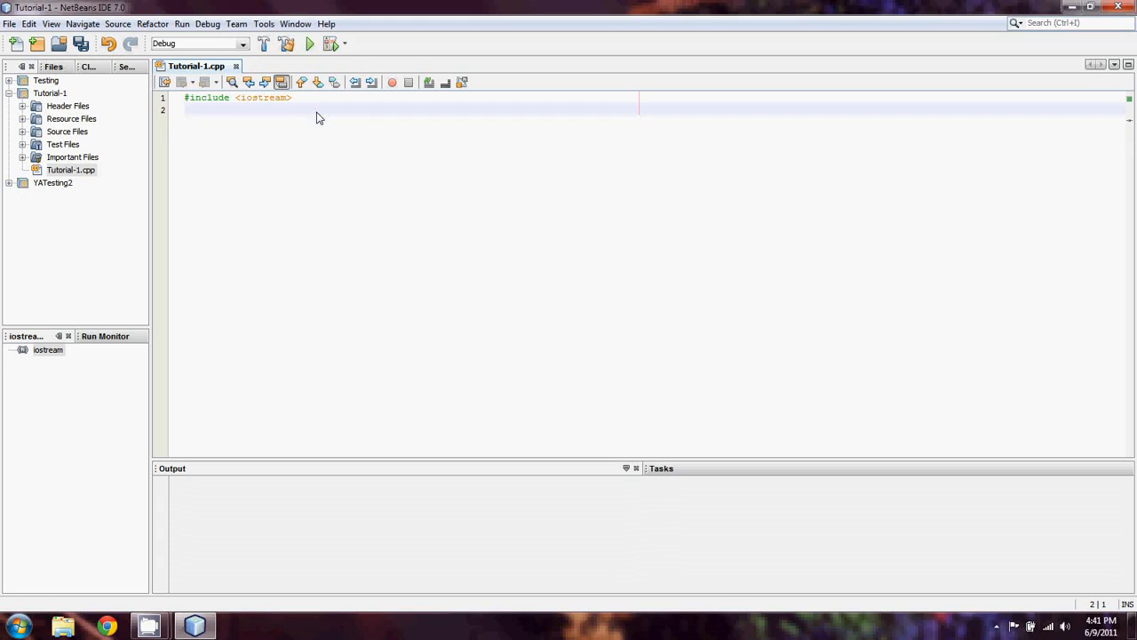
{"action": "key", "text": "enter"}
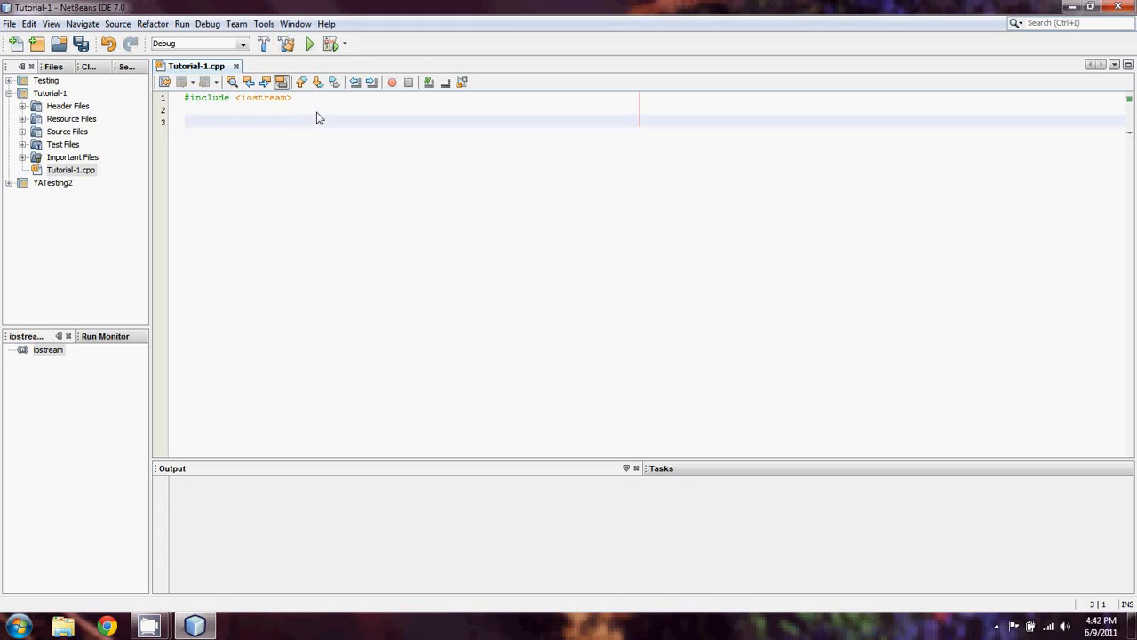
{"action": "left_click", "coordinate": [184, 121]}
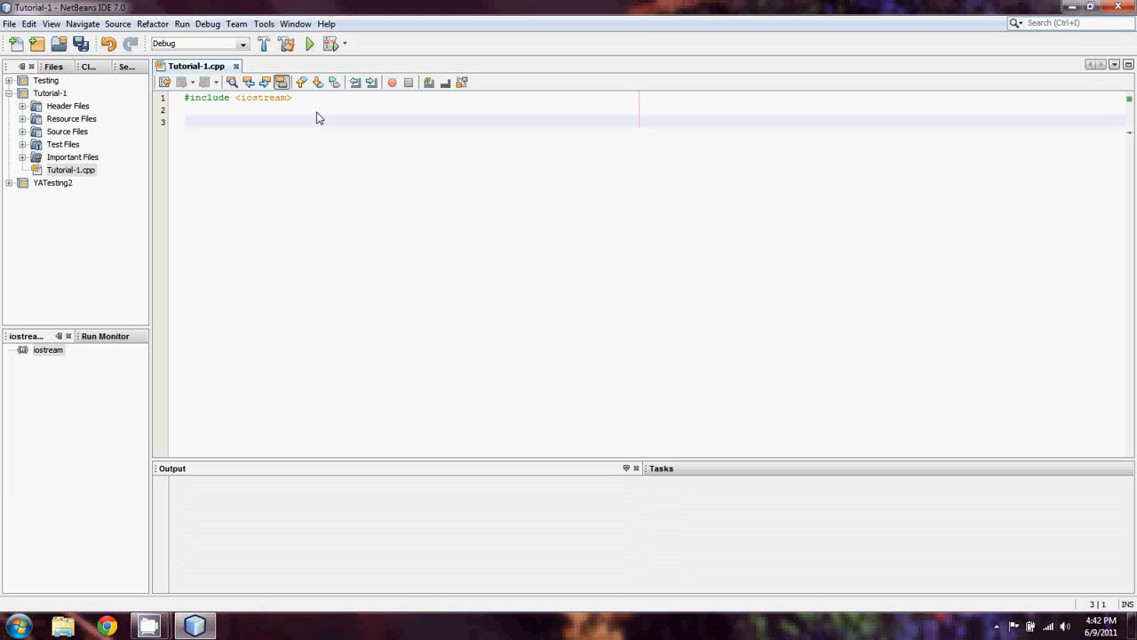
Write using namespace std; on line 3
{"action": "type", "text": "using"}
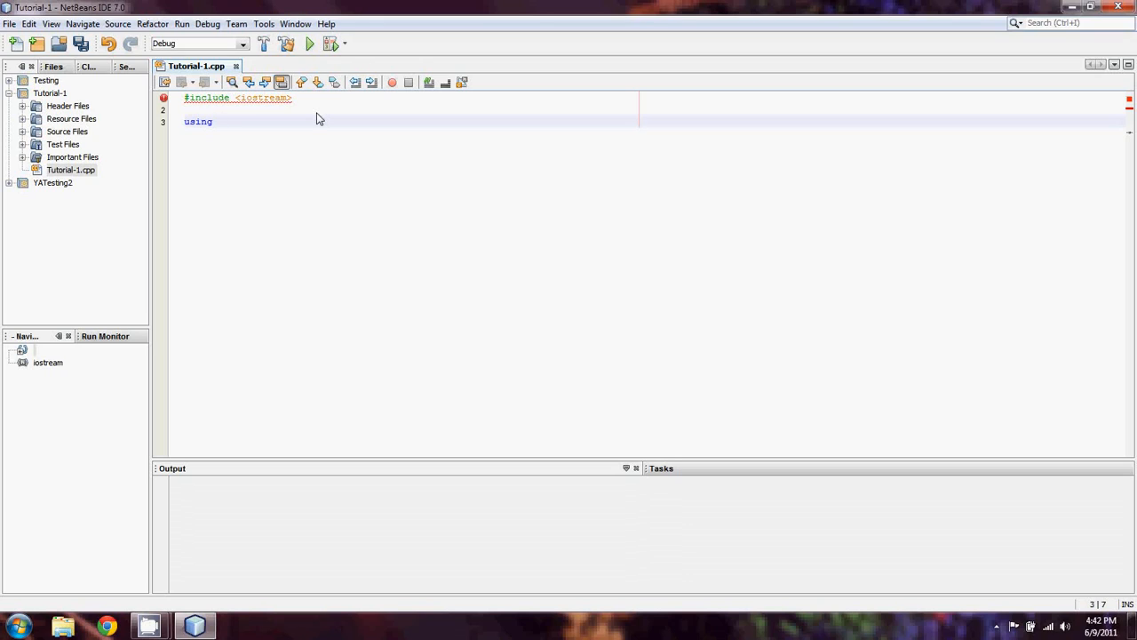
{"action": "type", "text": "namesp"}
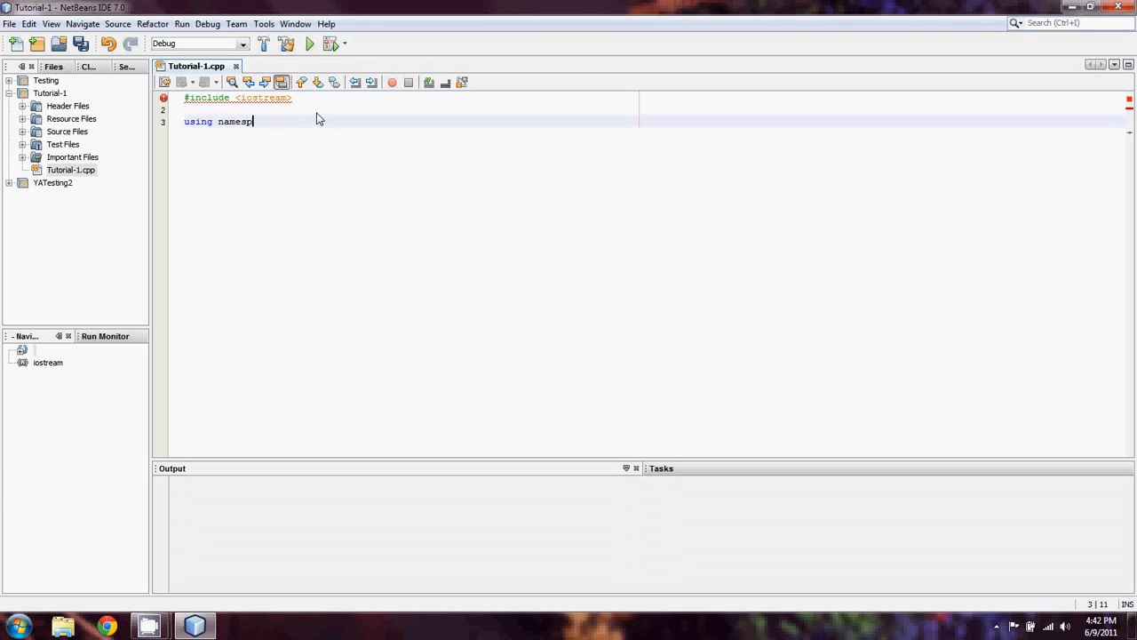
{"action": "type", "text": "ace std;"}
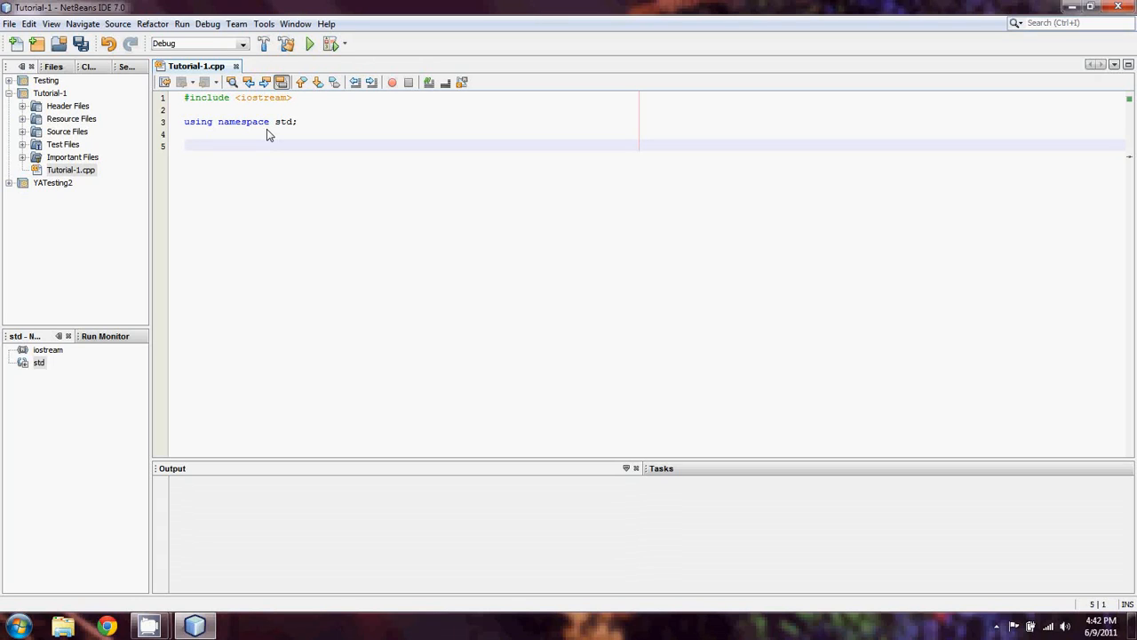
Write int main(){ on line 5 and position the cursor inside its empty body
{"action": "left_click", "coordinate": [187, 145]}
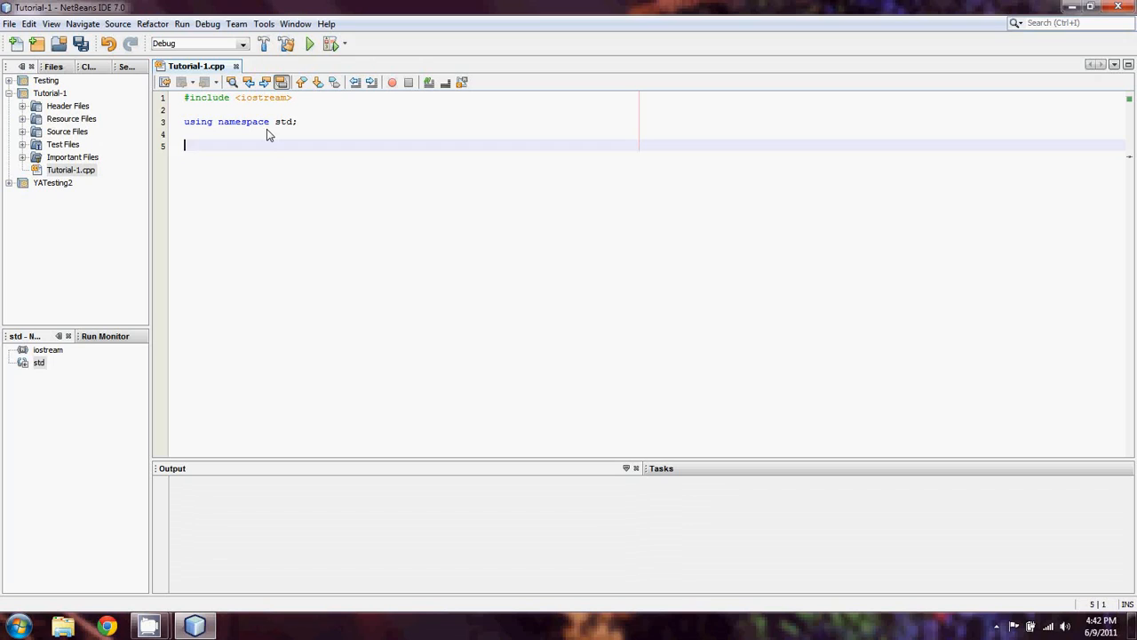
{"action": "type", "text": "int"}
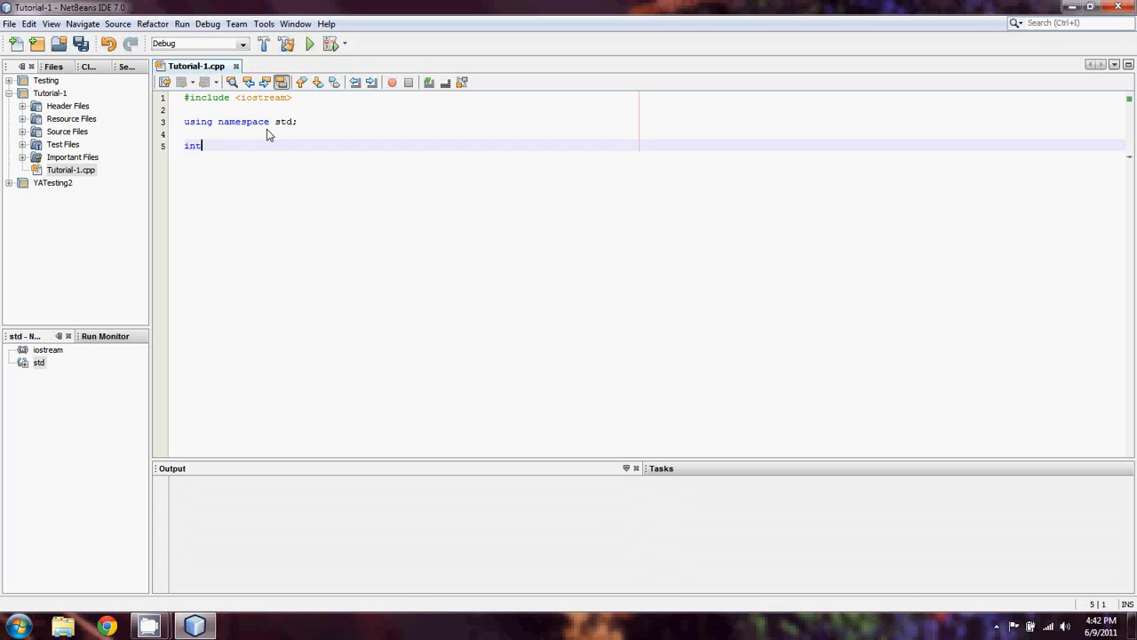
{"action": "type", "text": "main"}
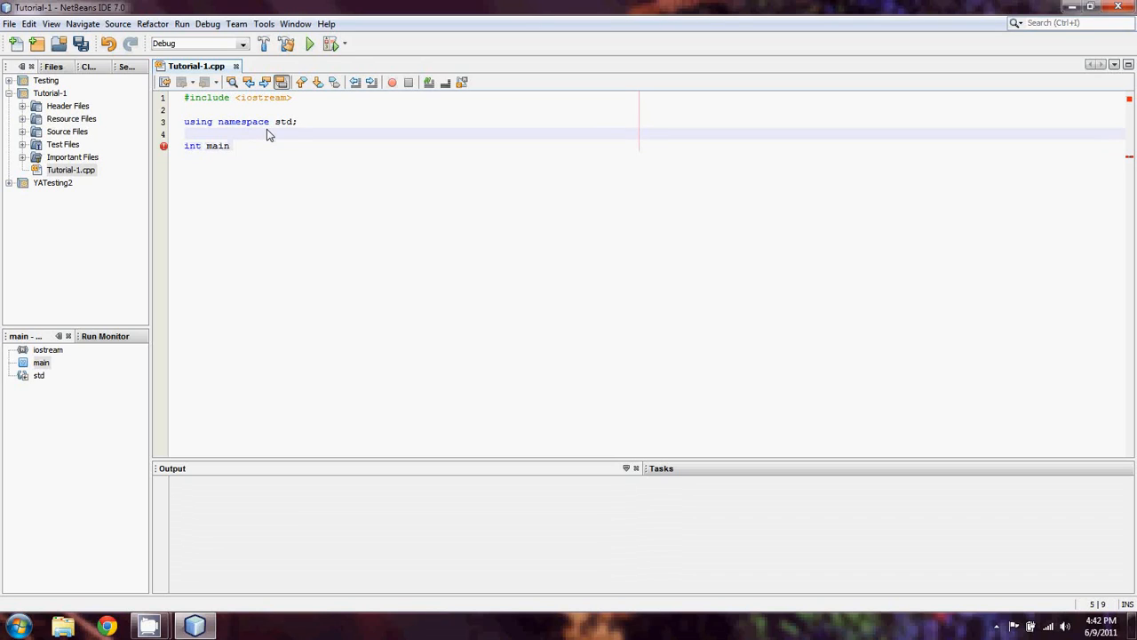
{"action": "type", "text": "(){"}
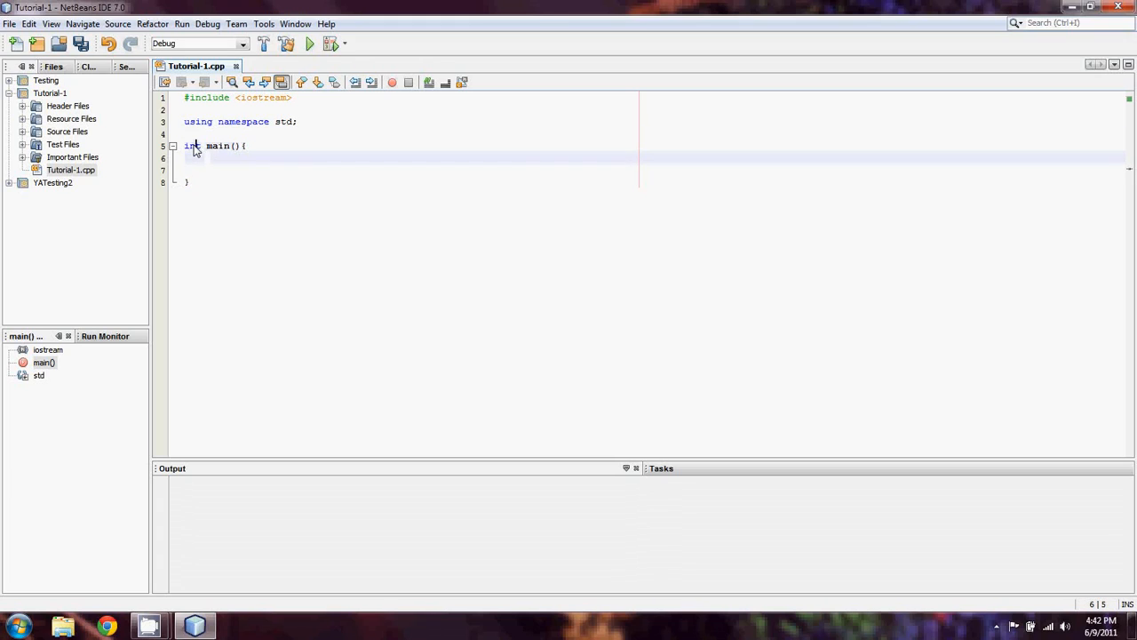
{"action": "left_click", "coordinate": [249, 146]}
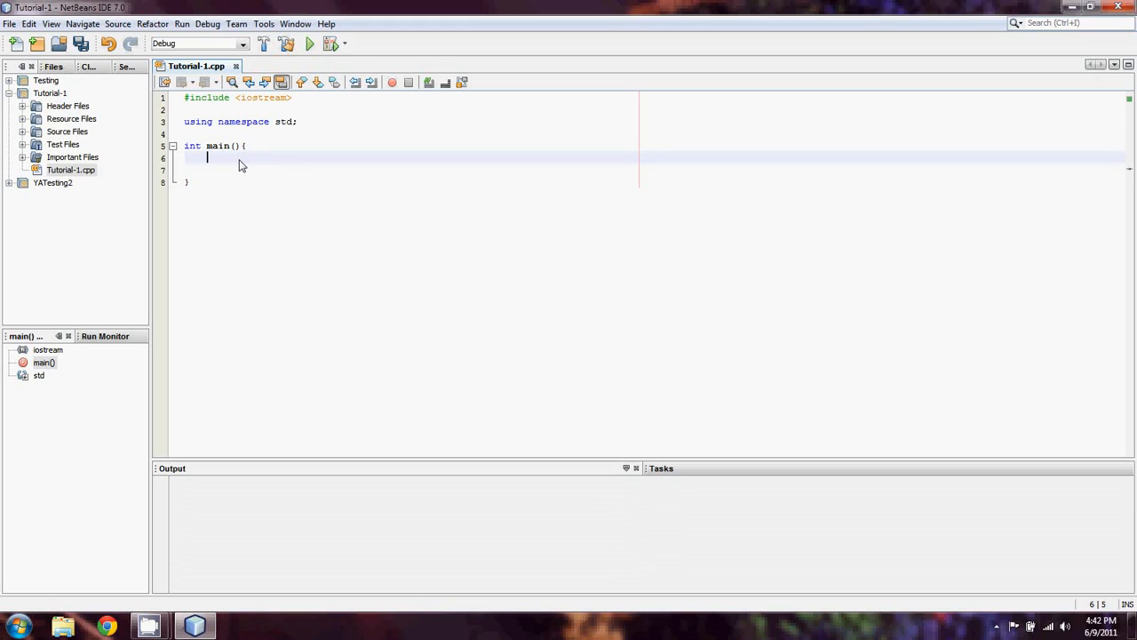
{"action": "mouse_move", "coordinate": [349, 165]}
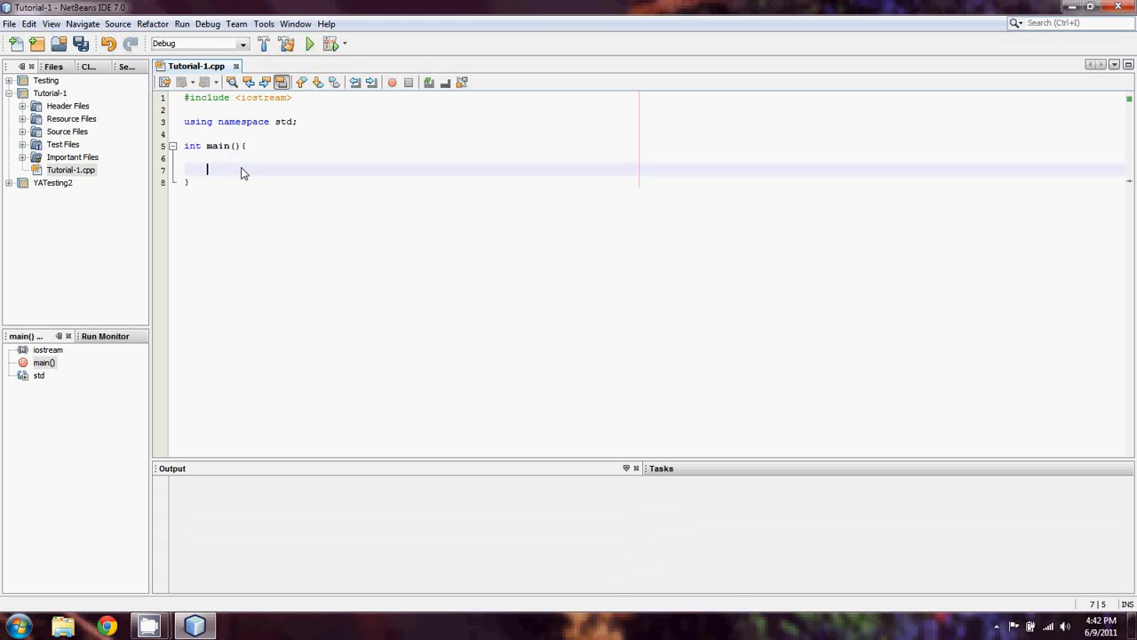
{"action": "key", "text": "backspace"}
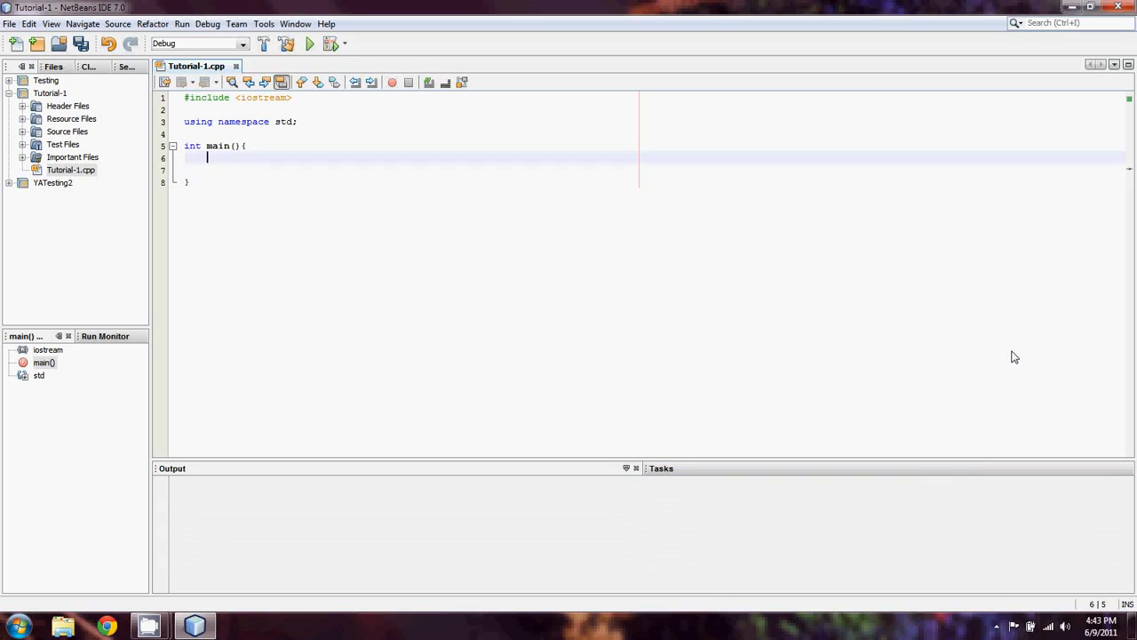
Write a cout statement printing "Hello World" inside main
{"action": "type", "text": "c"}
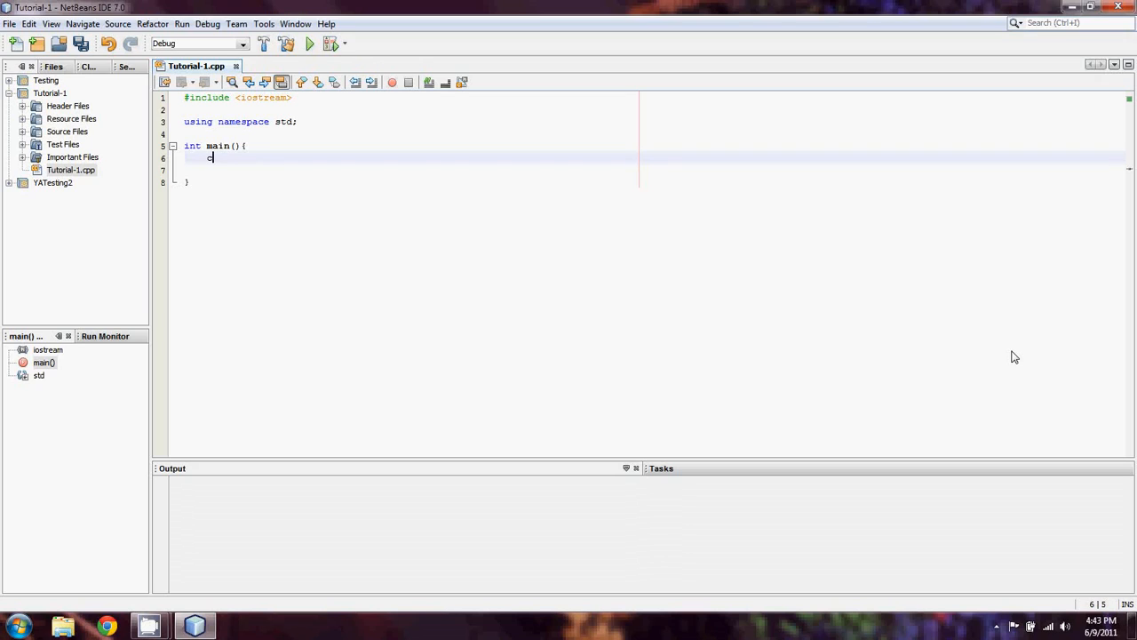
{"action": "type", "text": "out"}
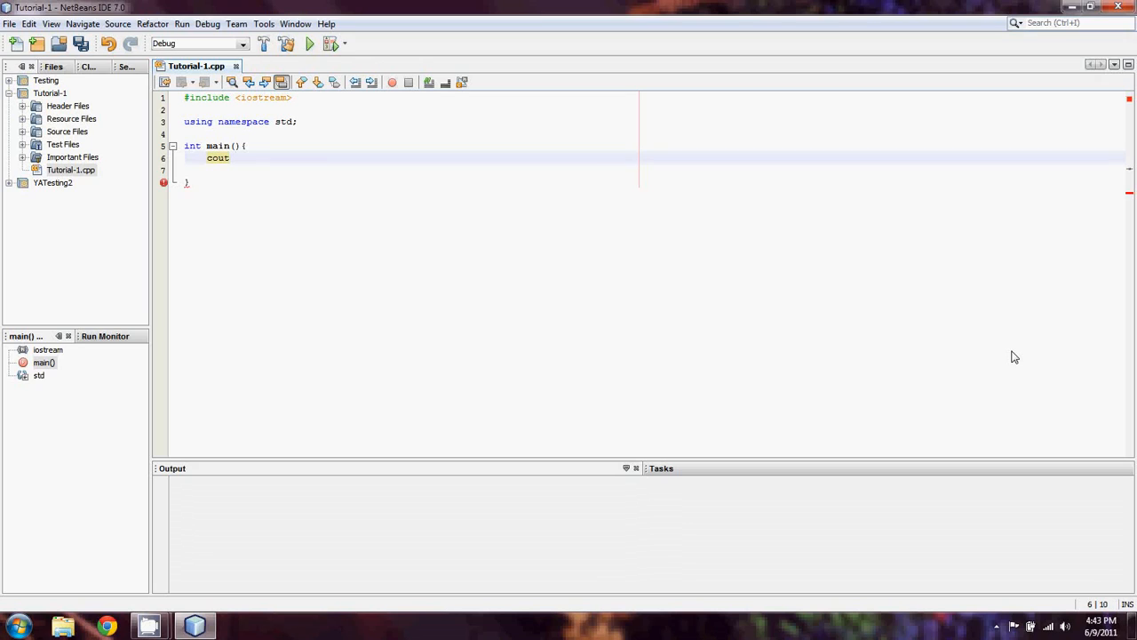
{"action": "type", "text": "<< \"Hello \""}
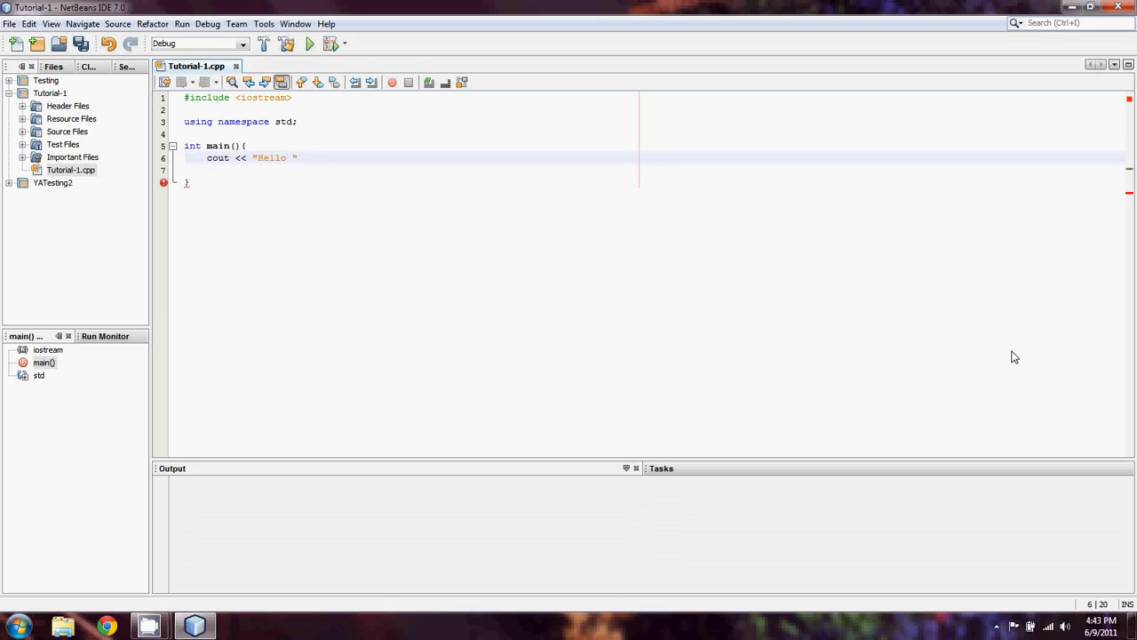
{"action": "type", "text": "Worde"}
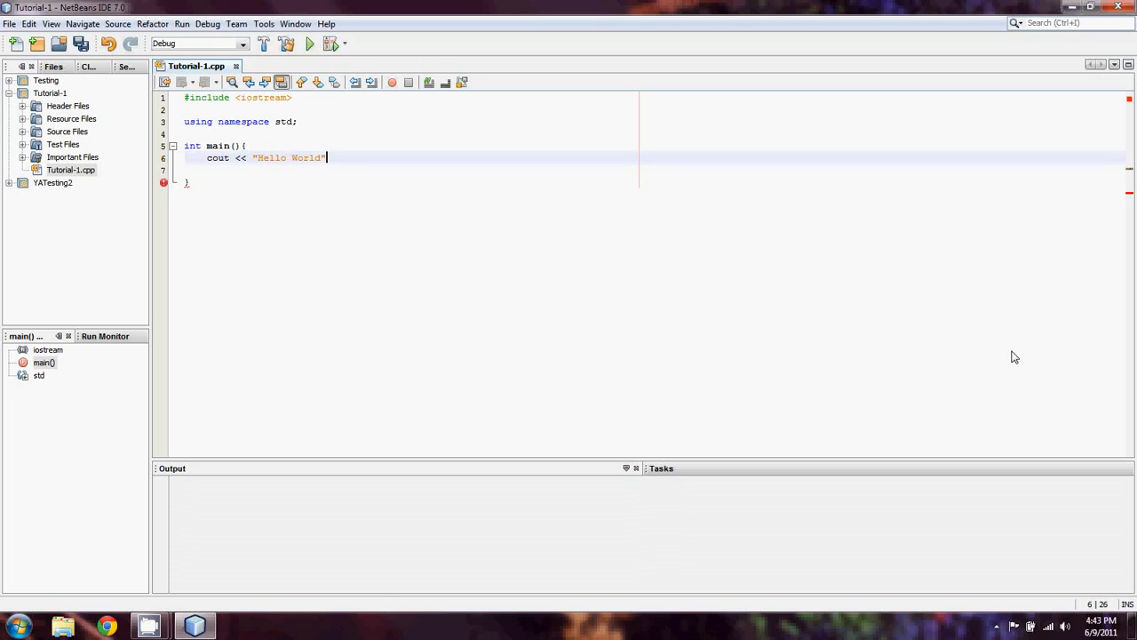
{"action": "type", "text": ";"}
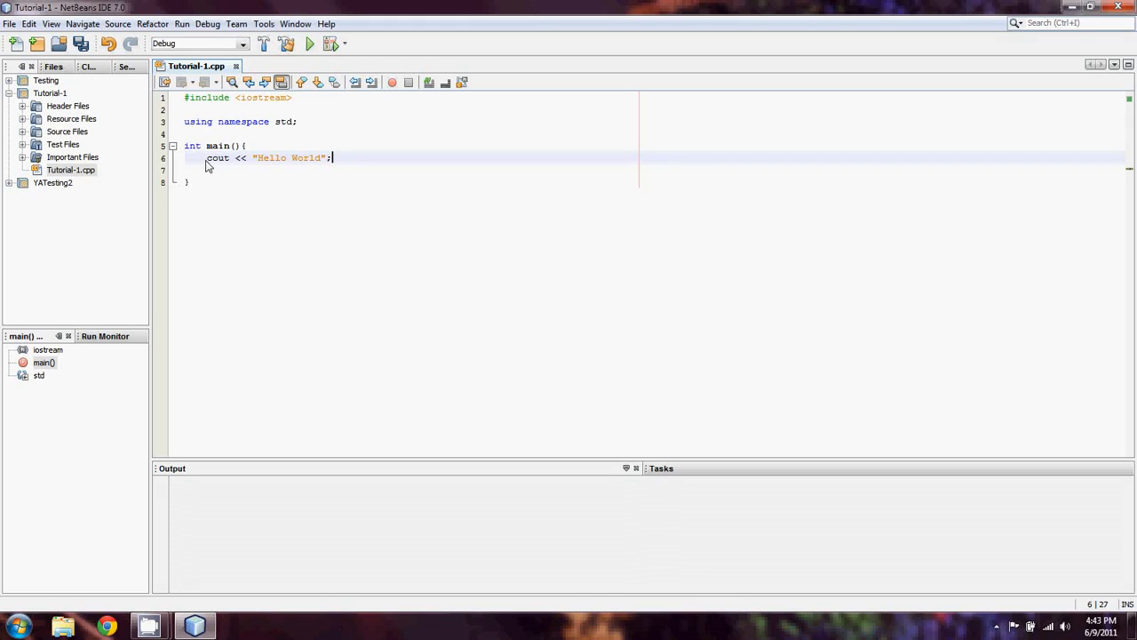
Correct the line to cout << "Hello World"; and leave the cursor at its end
{"action": "double_click", "coordinate": [218, 157]}
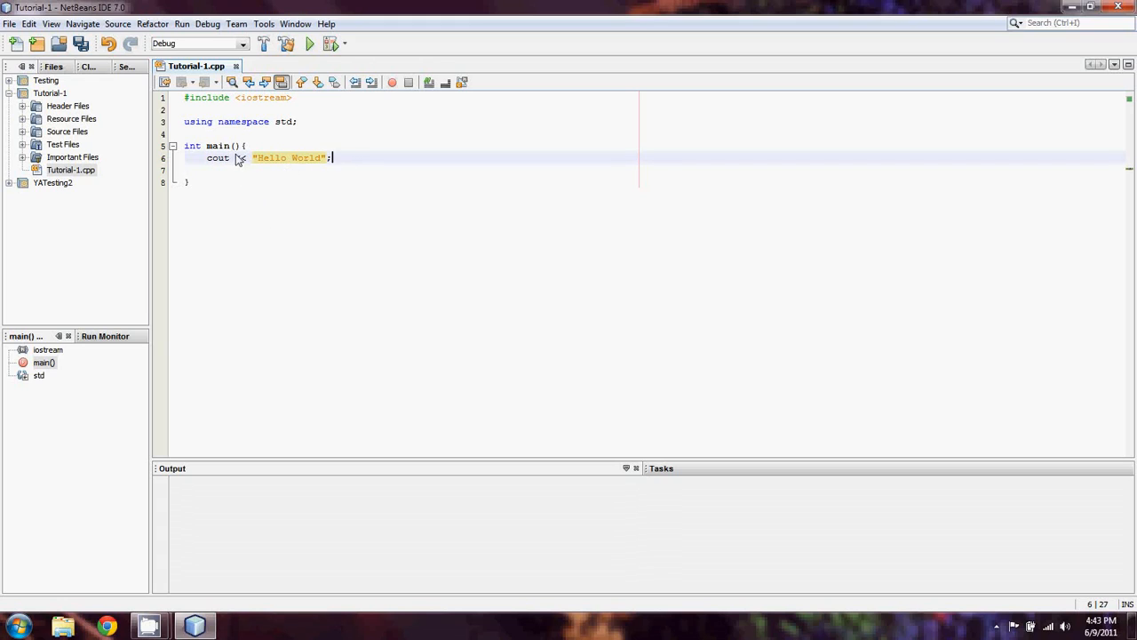
{"action": "type", "text": "<<"}
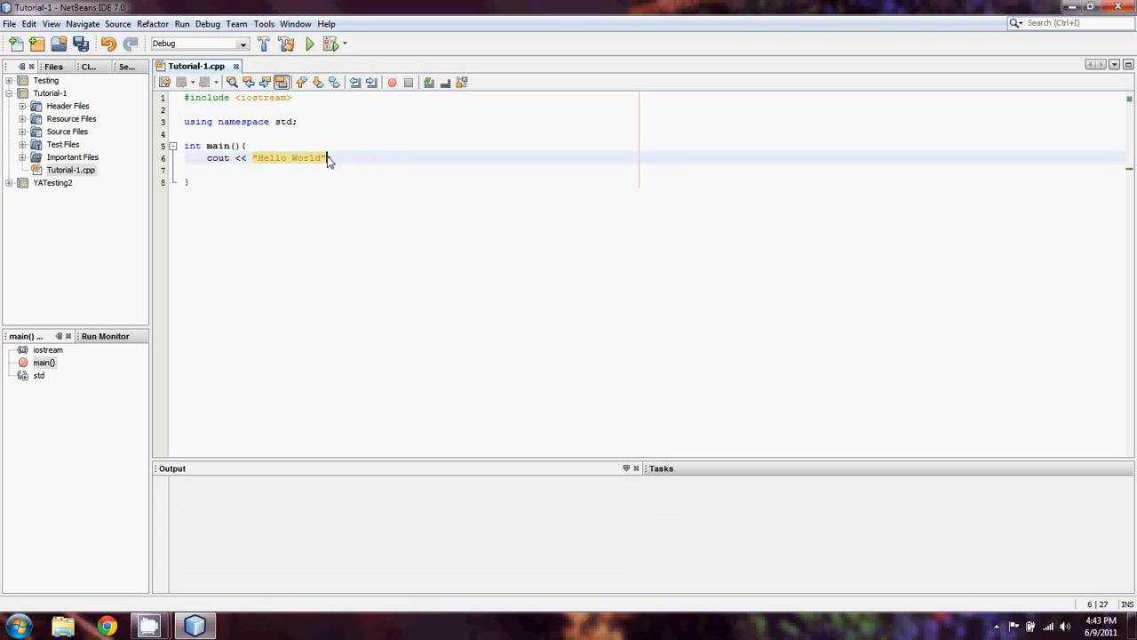
{"action": "type", "text": ";"}
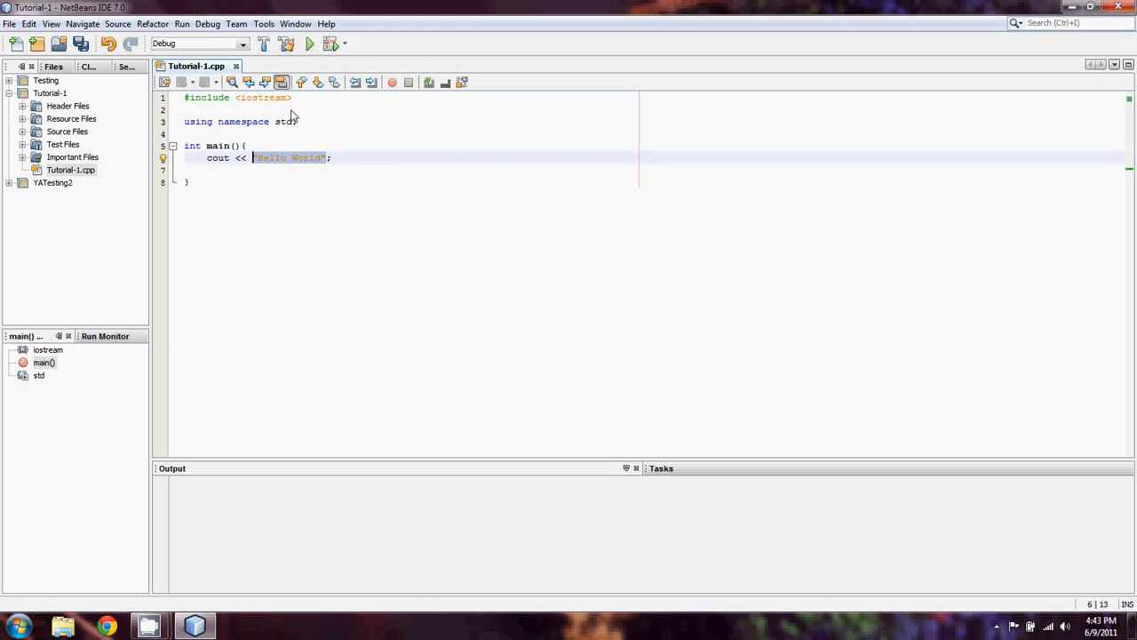
{"action": "left_click", "coordinate": [332, 157]}
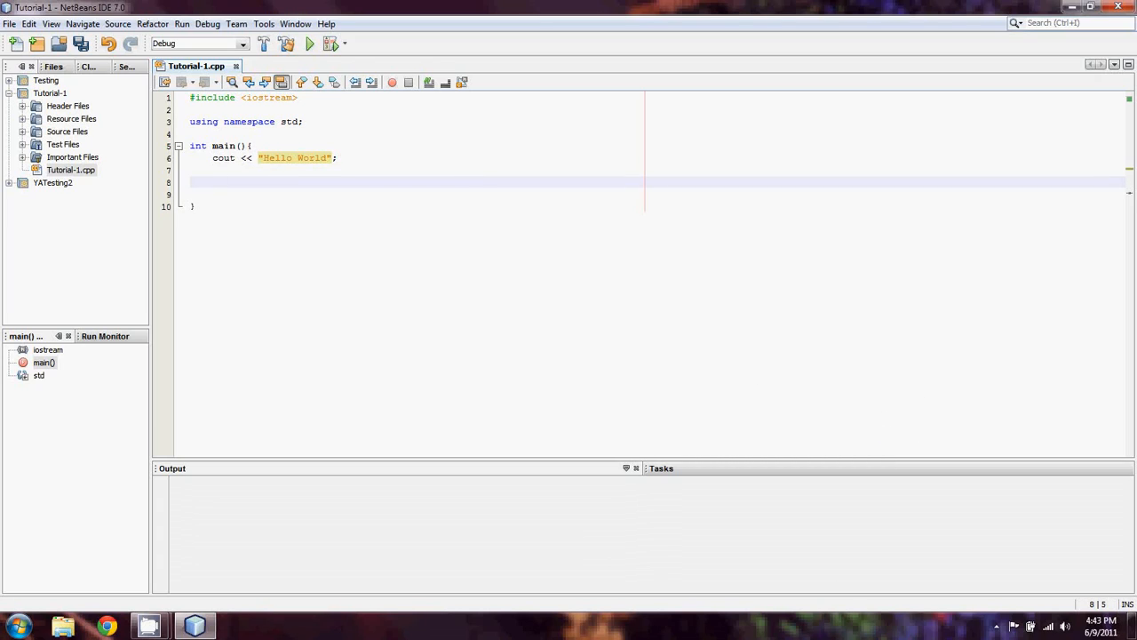
End main with return 0; and add an empty line after the closing brace
{"action": "type", "text": "re"}
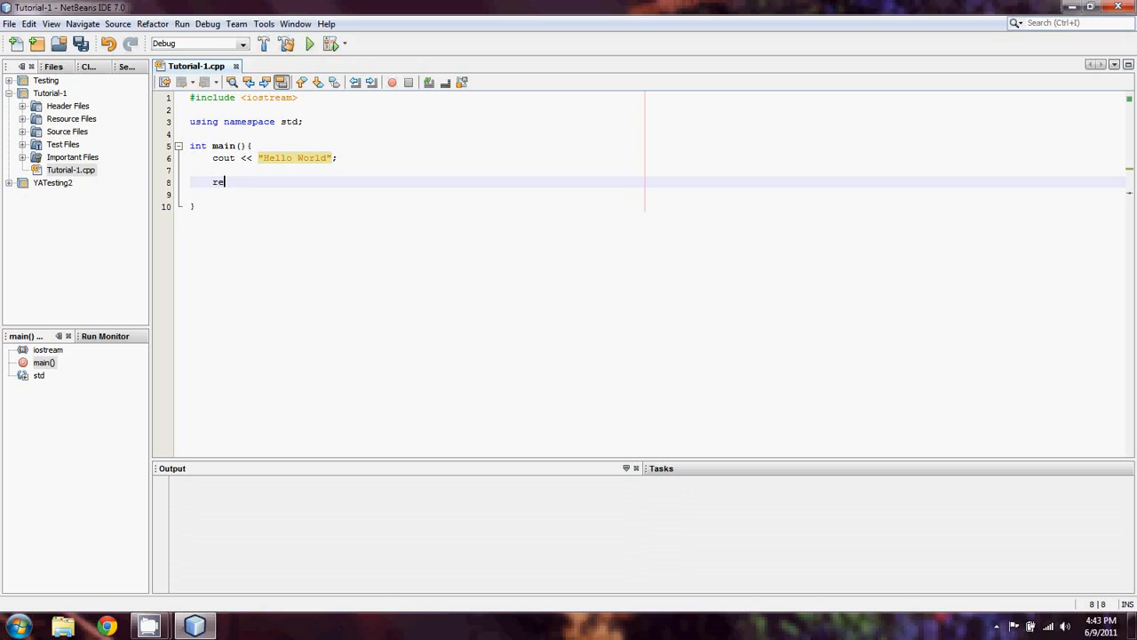
{"action": "type", "text": "turn"}
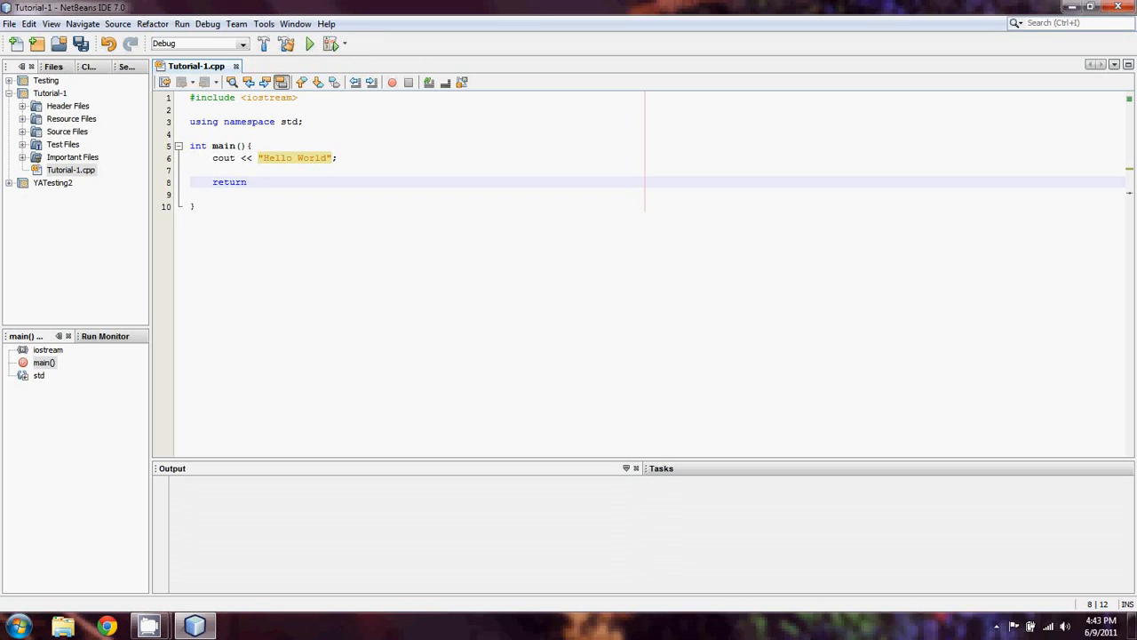
{"action": "type", "text": "0;"}
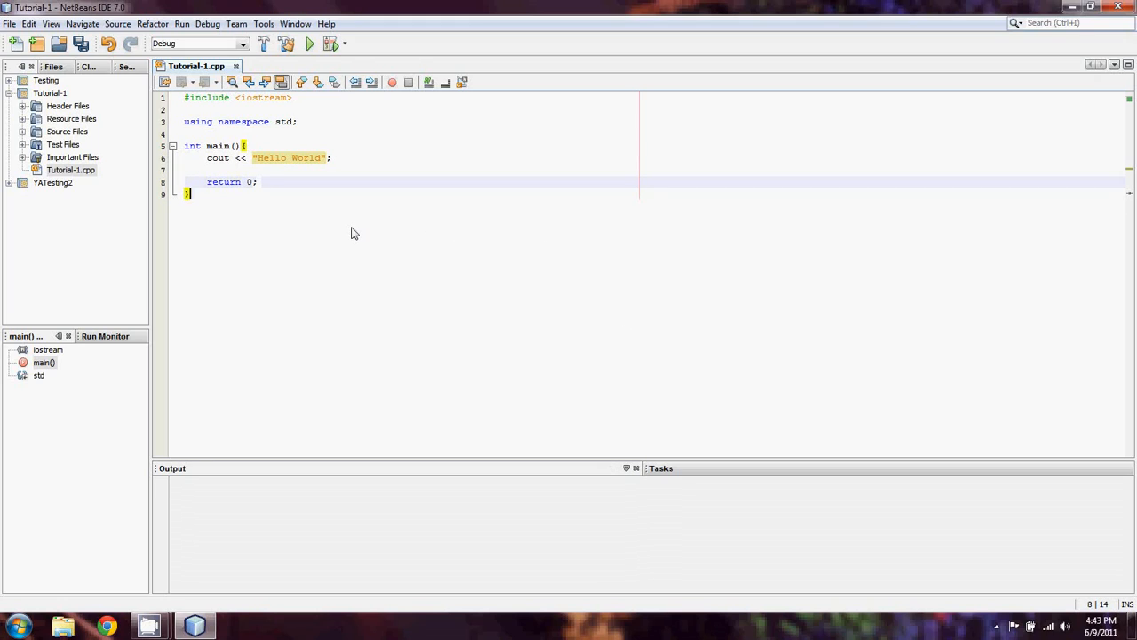
{"action": "key", "text": "enter"}
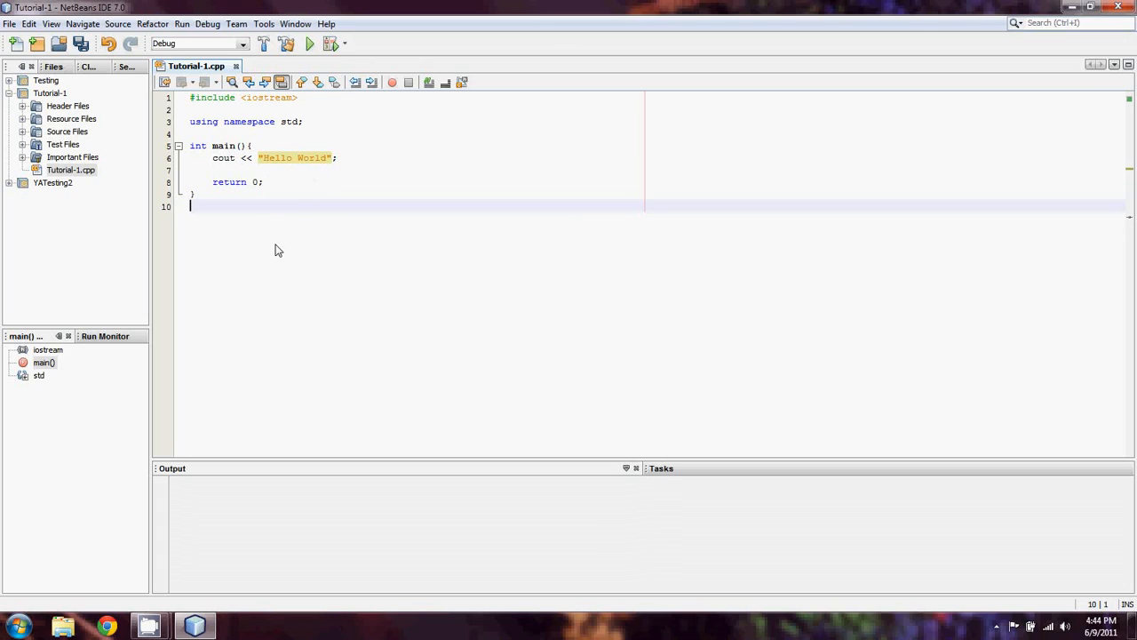
{"action": "mouse_move", "coordinate": [325, 197]}
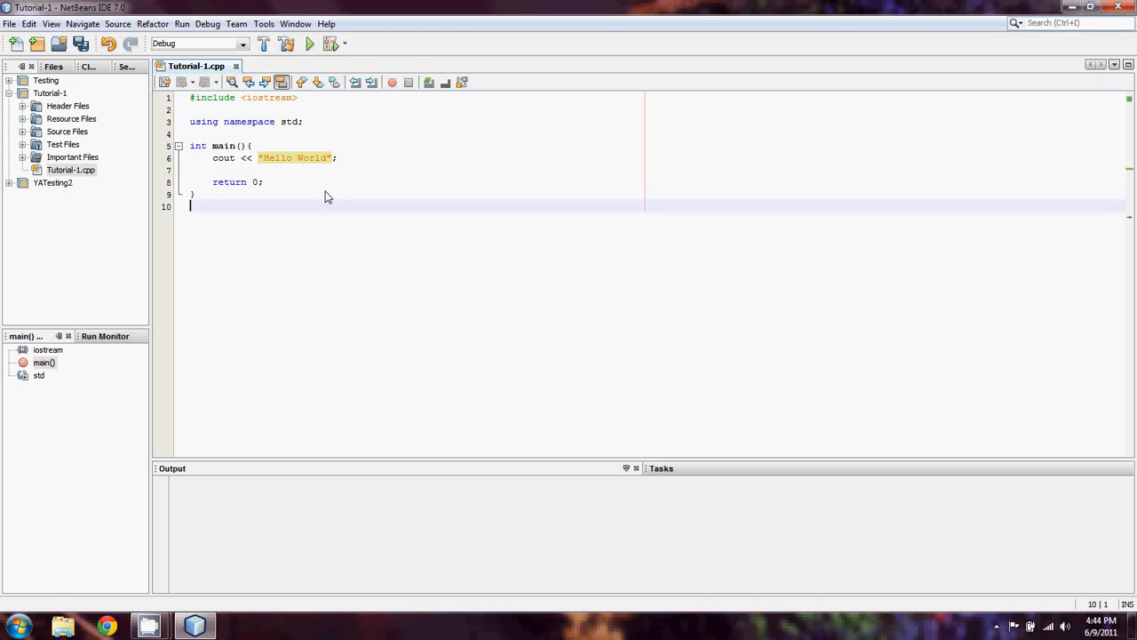
Enlarge the Output window slightly by dragging its top border after clicking in the editor
{"action": "left_click", "coordinate": [252, 146]}
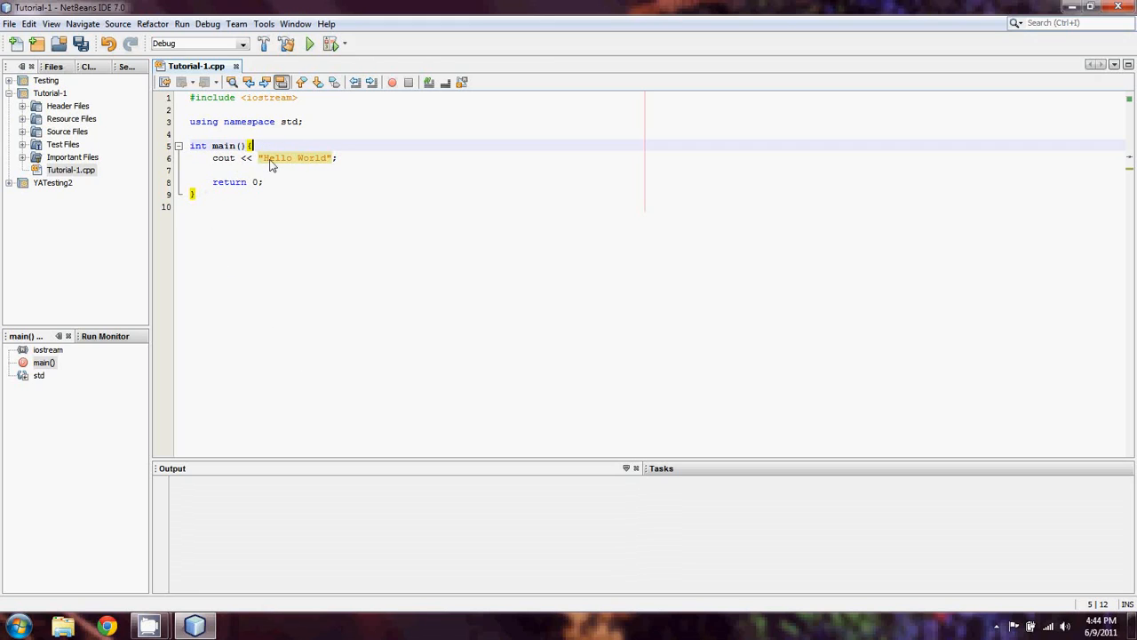
{"action": "mouse_move", "coordinate": [711, 469]}
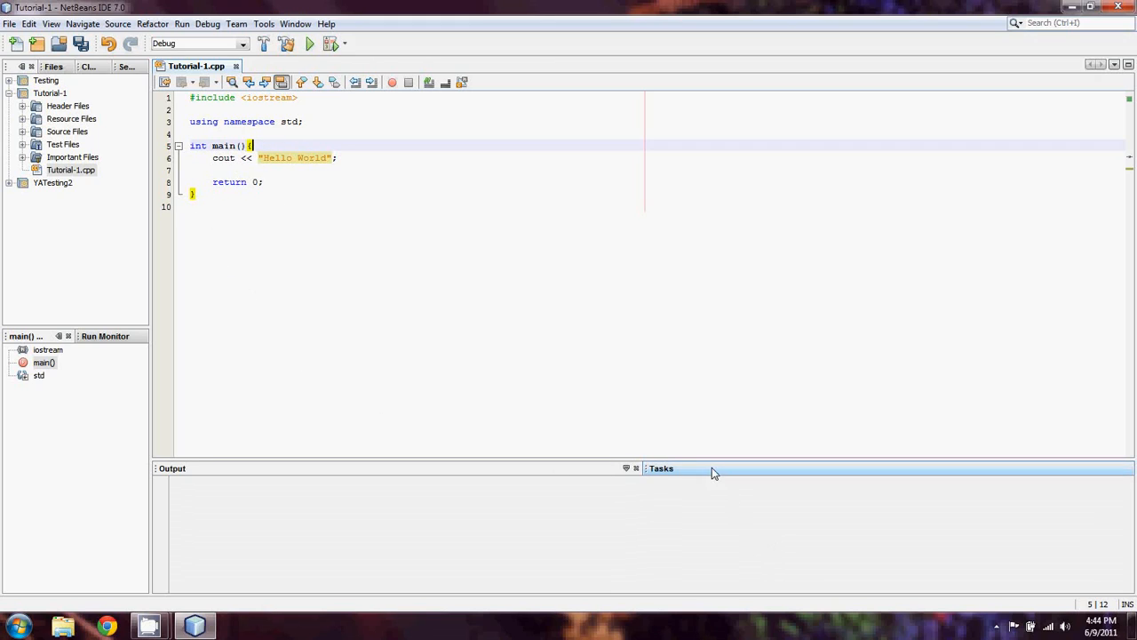
{"action": "left_click_drag", "start_coordinate": [661, 468], "coordinate": [661, 493]}
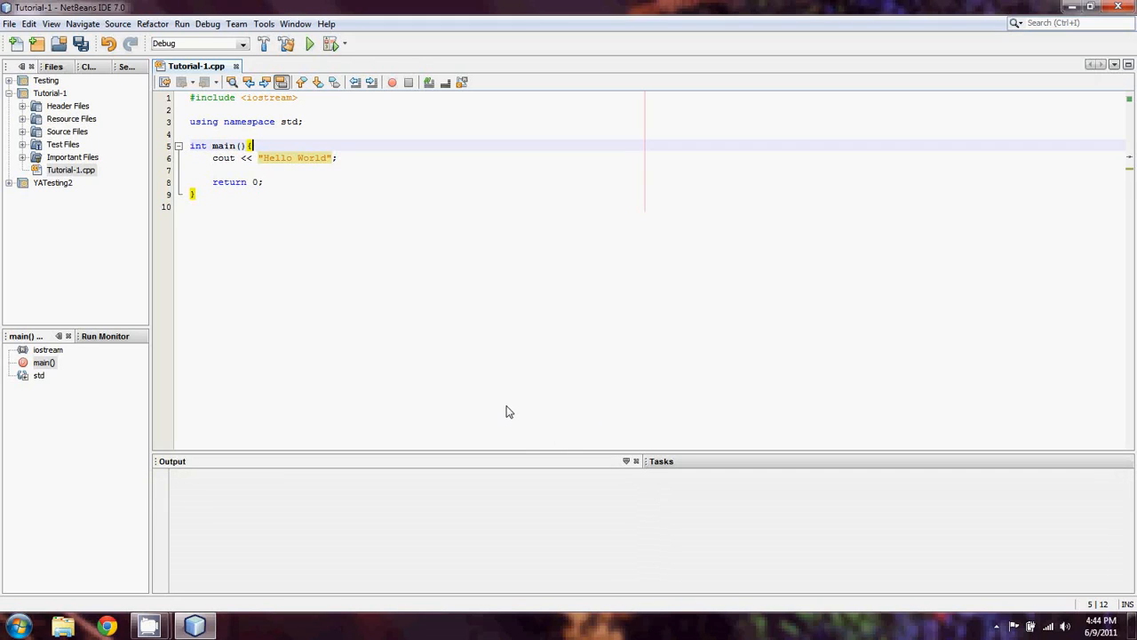
{"action": "mouse_move", "coordinate": [749, 533]}
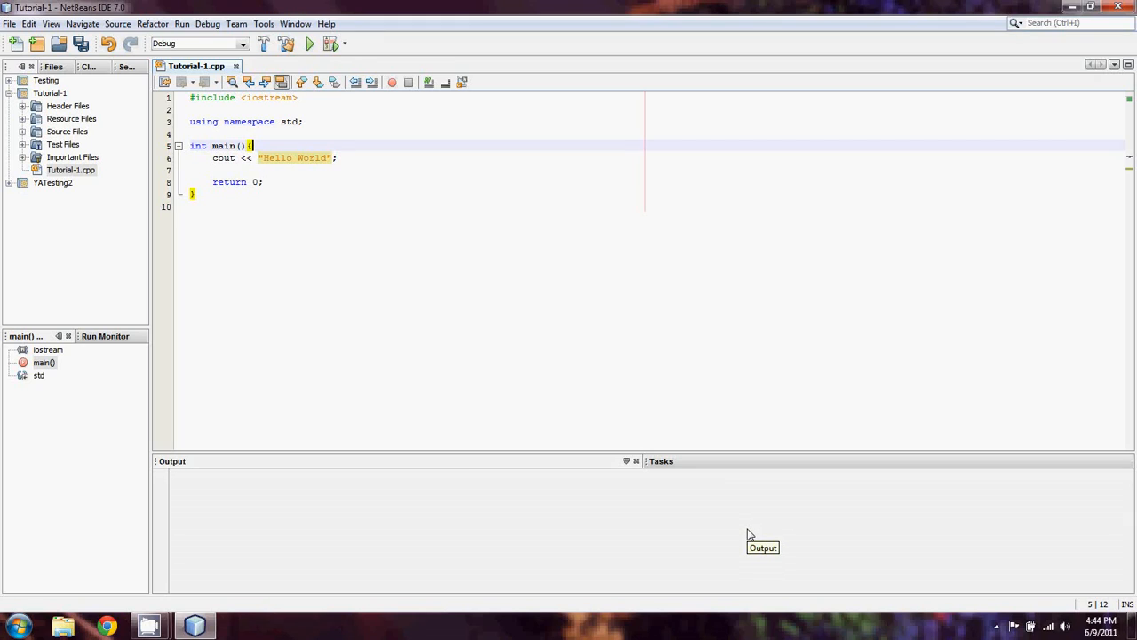
{"action": "mouse_move", "coordinate": [305, 82]}
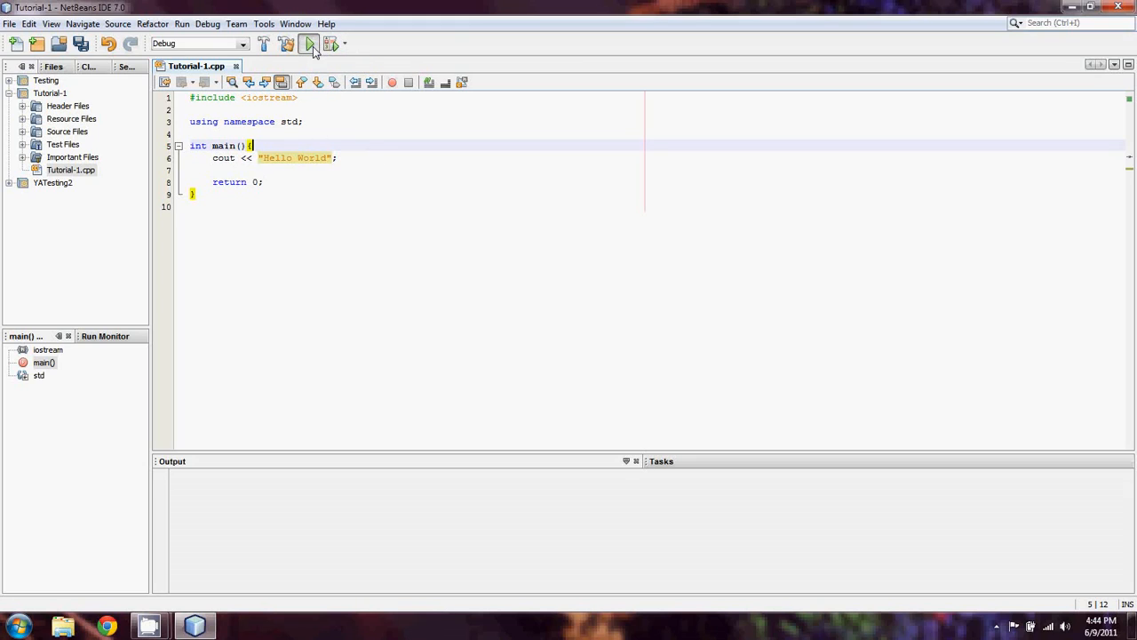
Run Tutorial-1 via Run Main Project and highlight the RUN SUCCESSFUL message in Output
{"action": "left_click", "coordinate": [309, 43]}
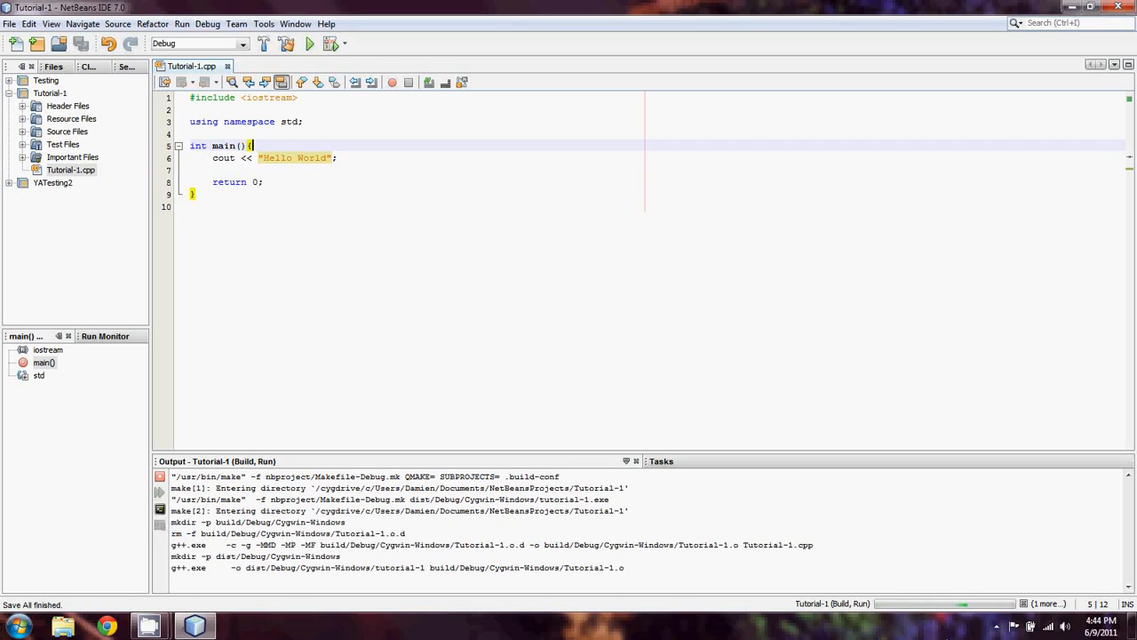
{"action": "left_click", "coordinate": [310, 43]}
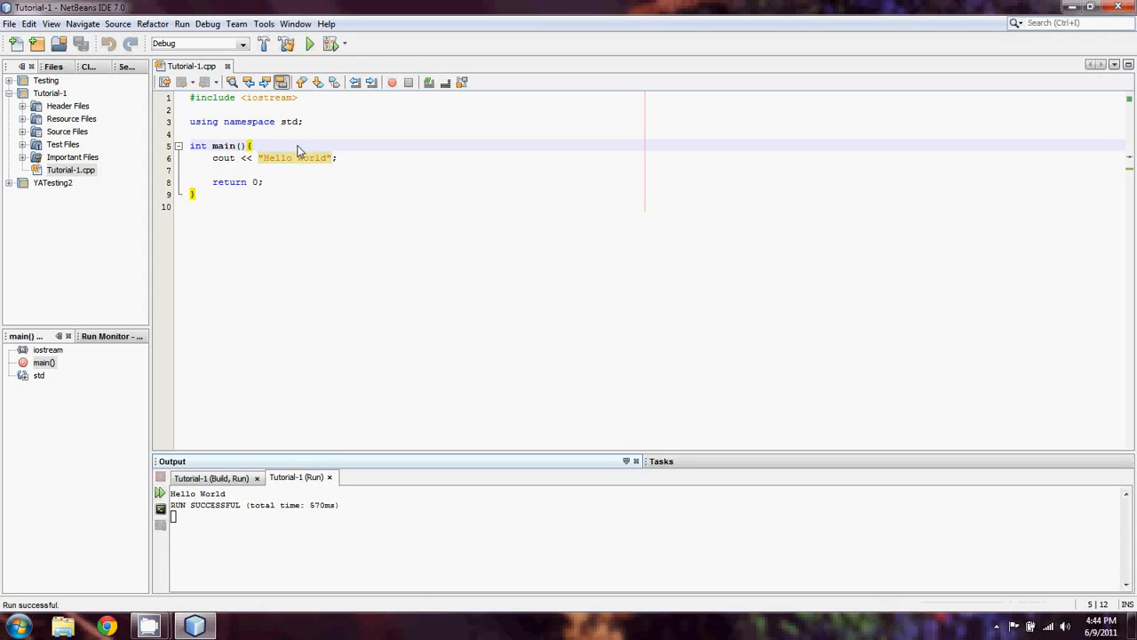
{"action": "double_click", "coordinate": [197, 493]}
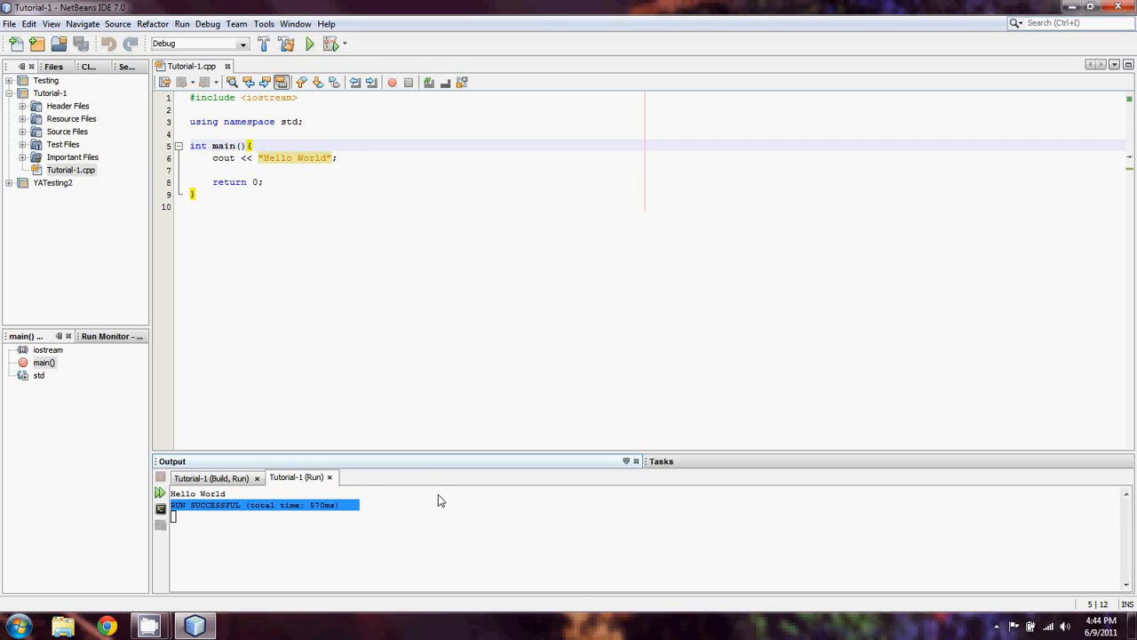
{"action": "left_click", "coordinate": [598, 544]}
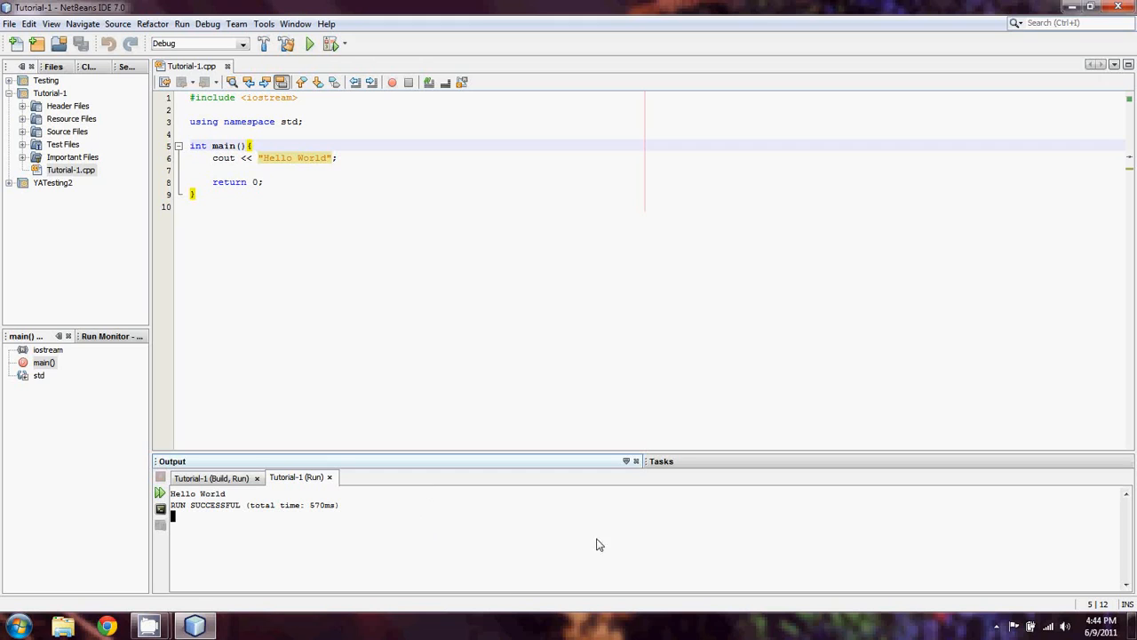
{"action": "mouse_move", "coordinate": [335, 590]}
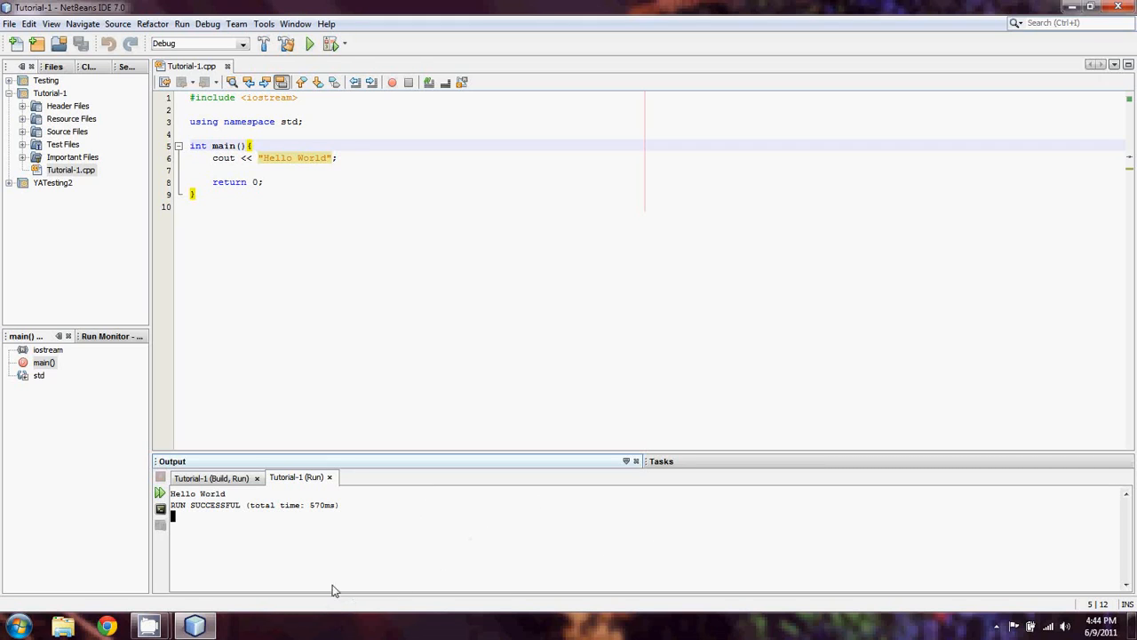
{"action": "mouse_move", "coordinate": [194, 625]}
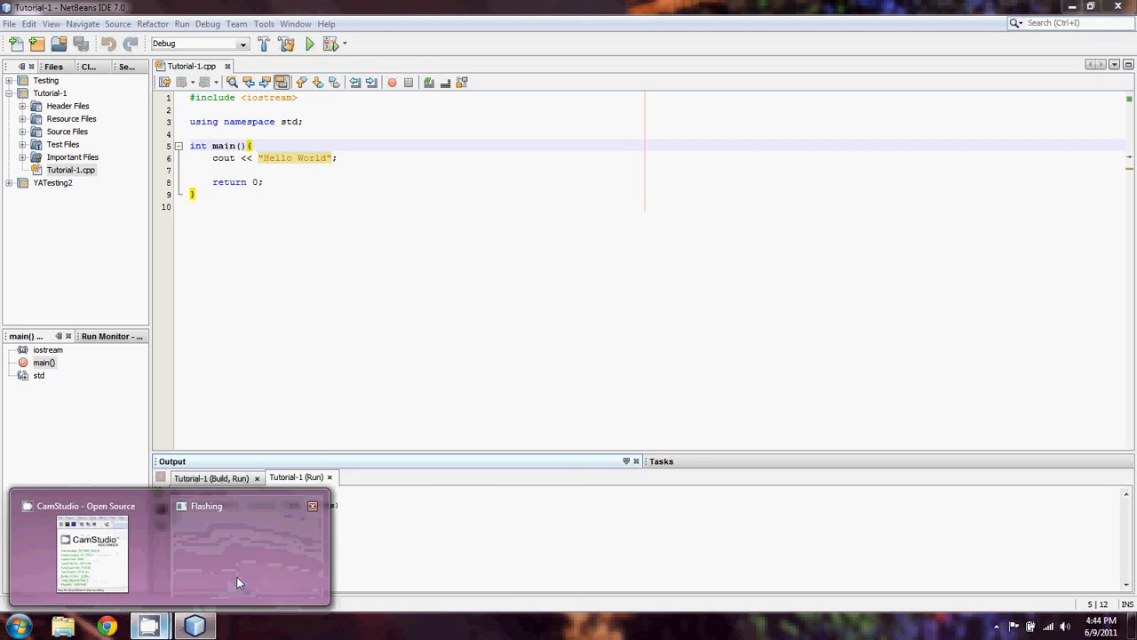
Bring up the CamStudio recorder from the taskbar and stop the recording
{"action": "left_click", "coordinate": [91, 551]}
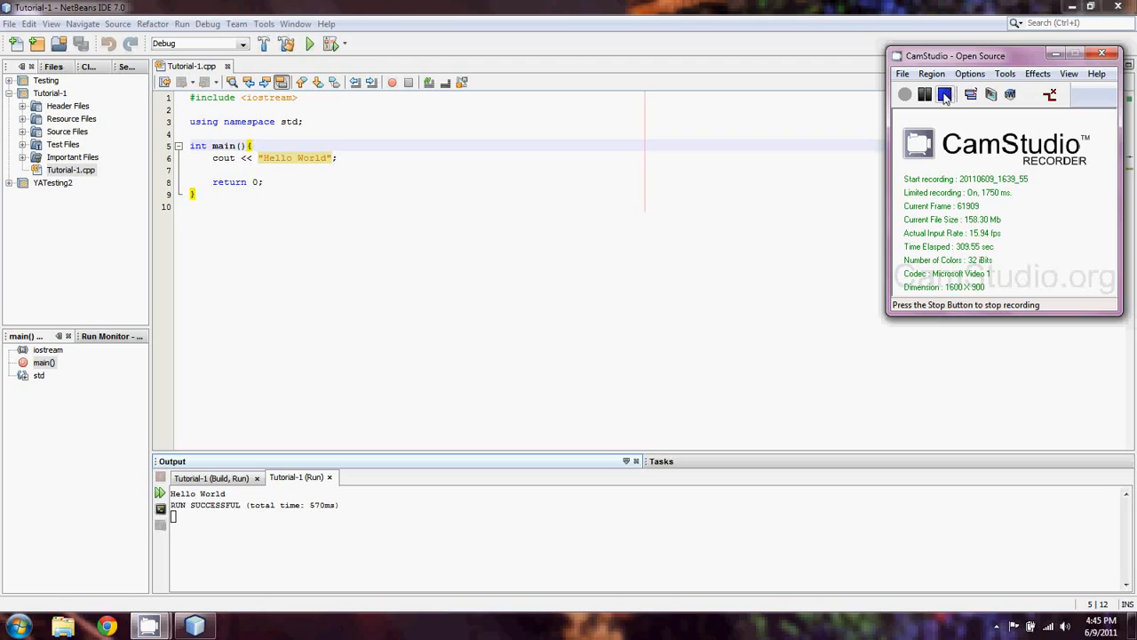
{"action": "left_click", "coordinate": [945, 95]}
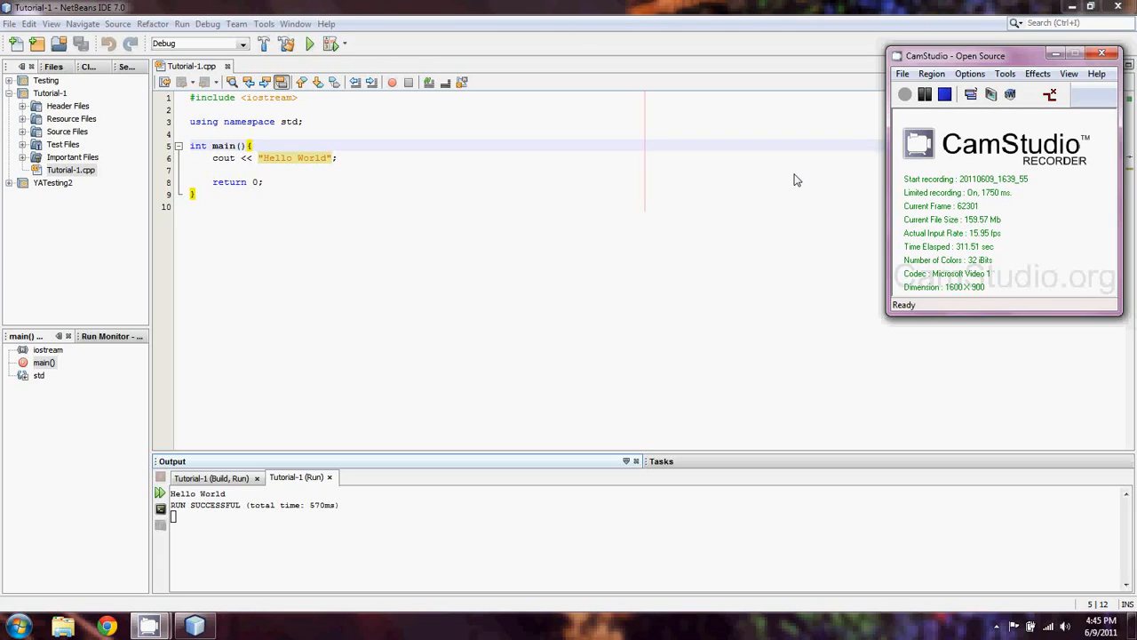